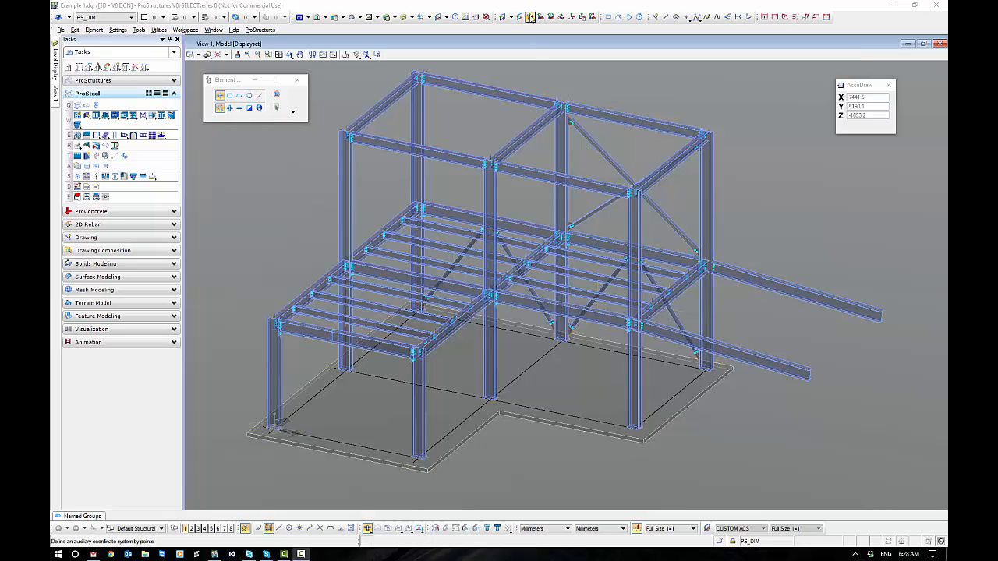
mouse_move(530, 16)
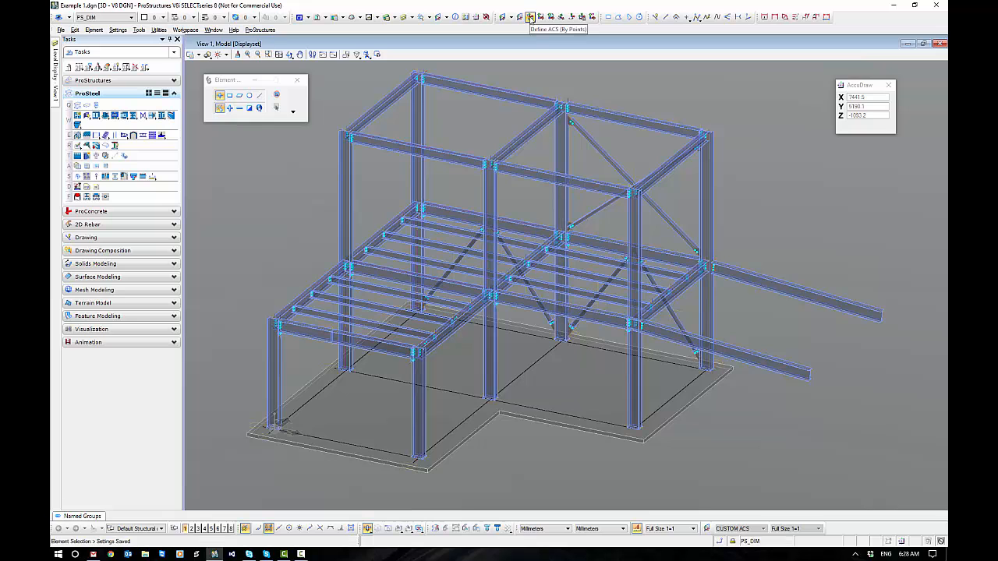
Start defining an auxiliary coordinate system by points at the column base plate corner
left_click(531, 16)
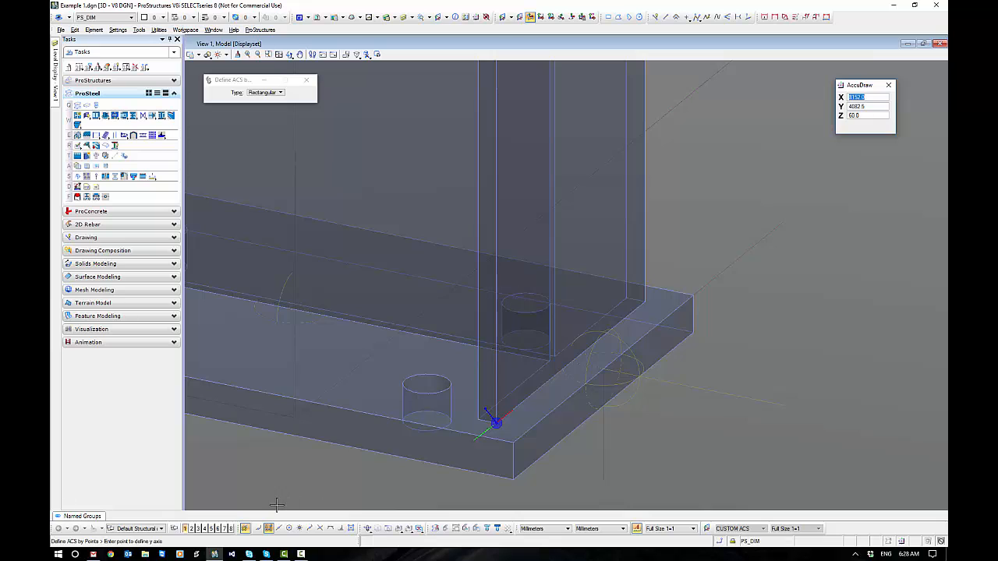
mouse_move(496, 312)
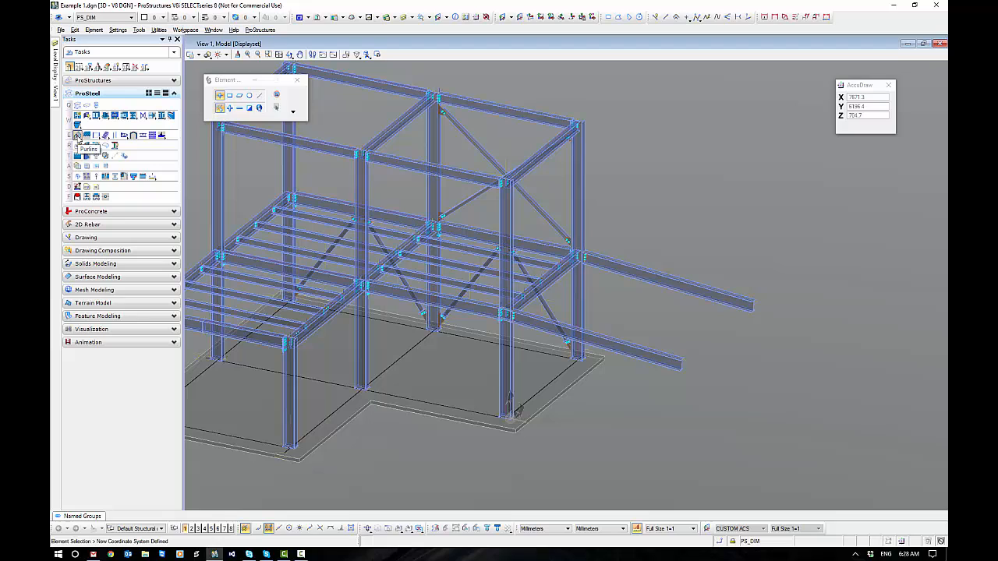
Start a purlin layout from the frame side's lower-left vertex to place four purlins
left_click(77, 135)
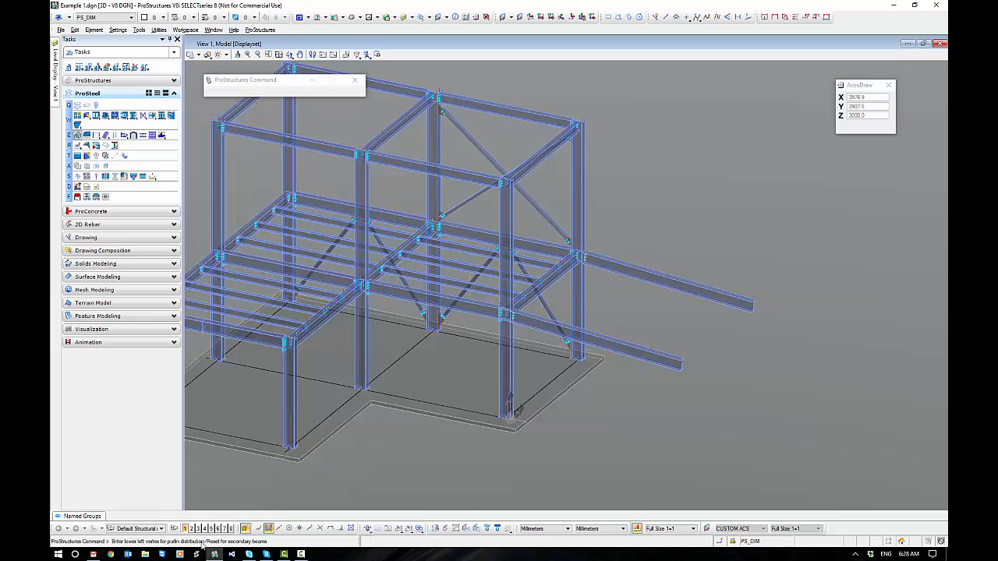
left_click(268, 530)
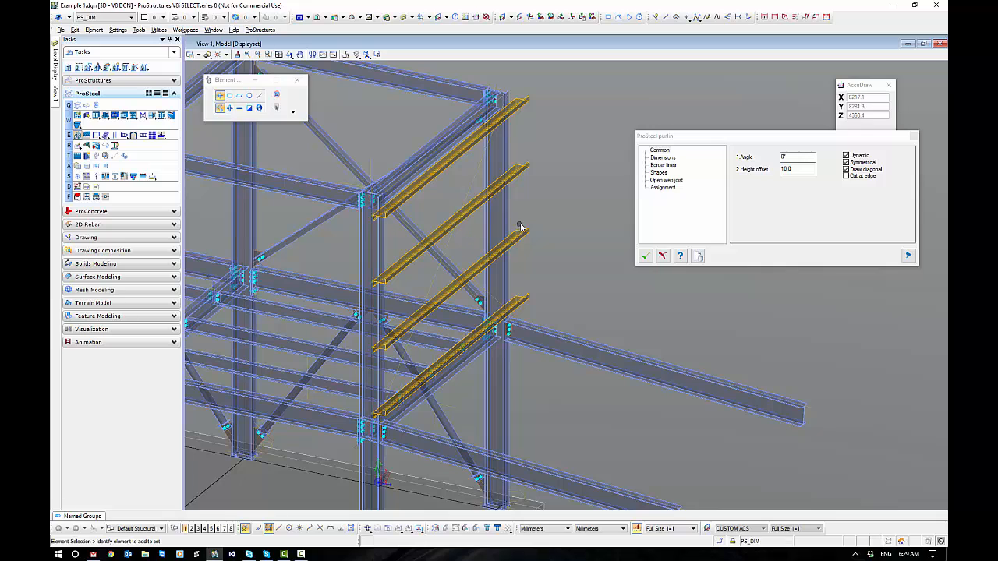
left_click_drag(655, 136, 573, 107)
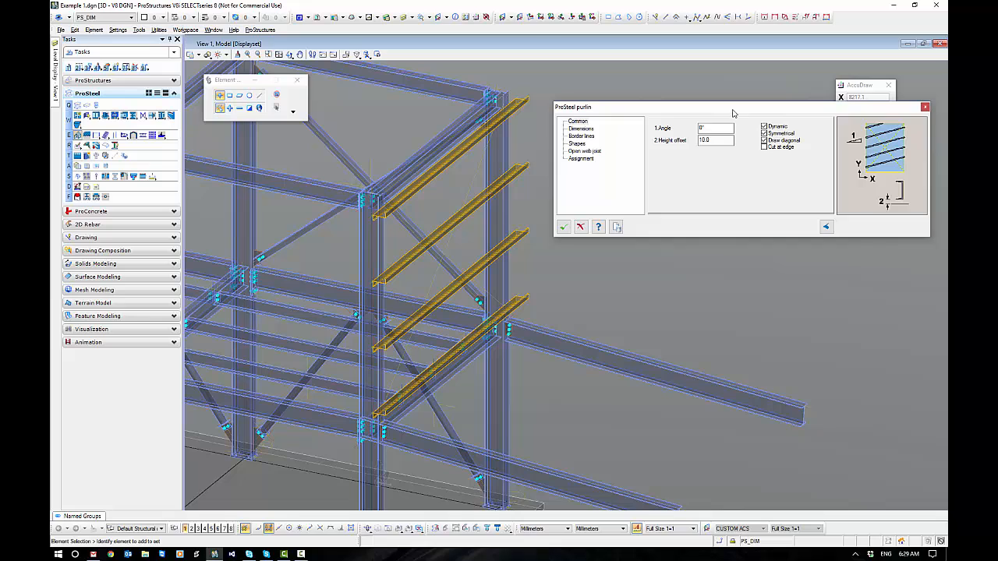
left_click_drag(729, 107, 706, 86)
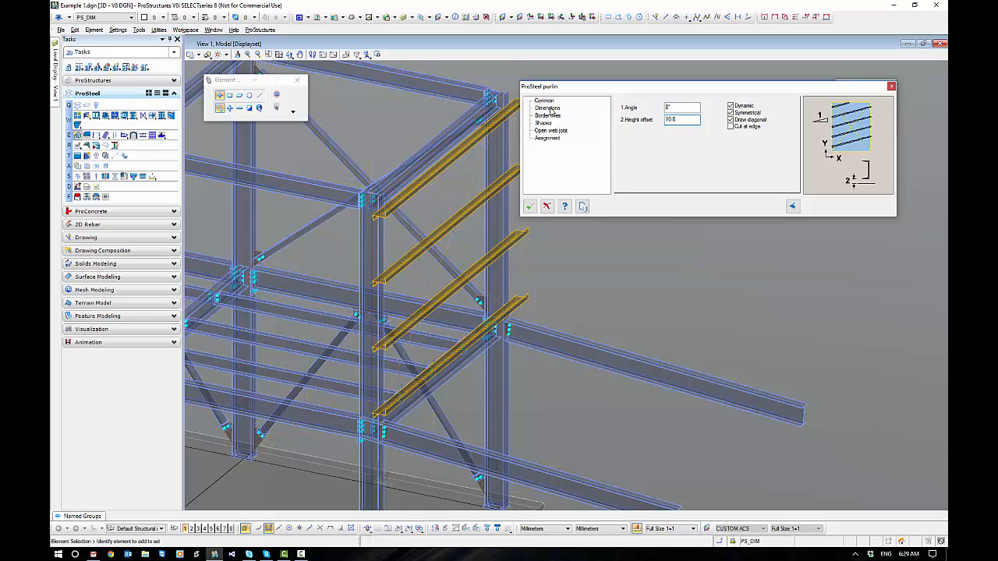
Set purlin spacing to a 1200 maximum grid with 200 top, bottom, left and right offsets
left_click(548, 107)
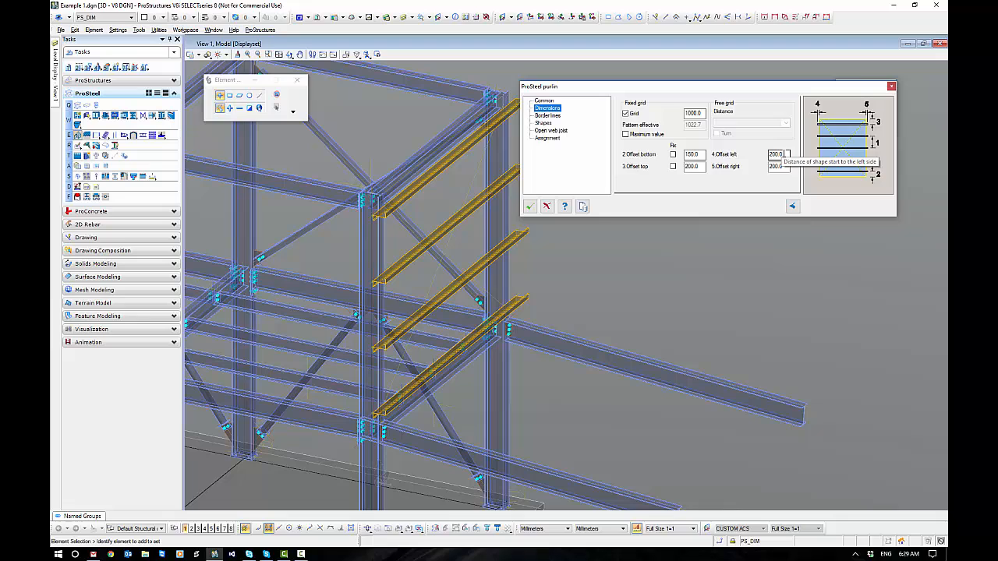
left_click(776, 166)
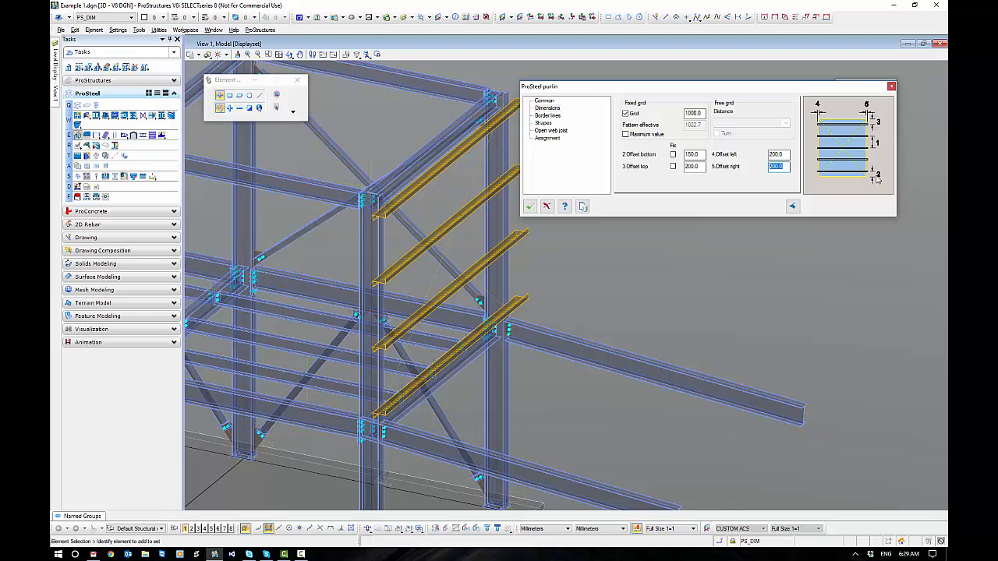
left_click(693, 154)
type("200")
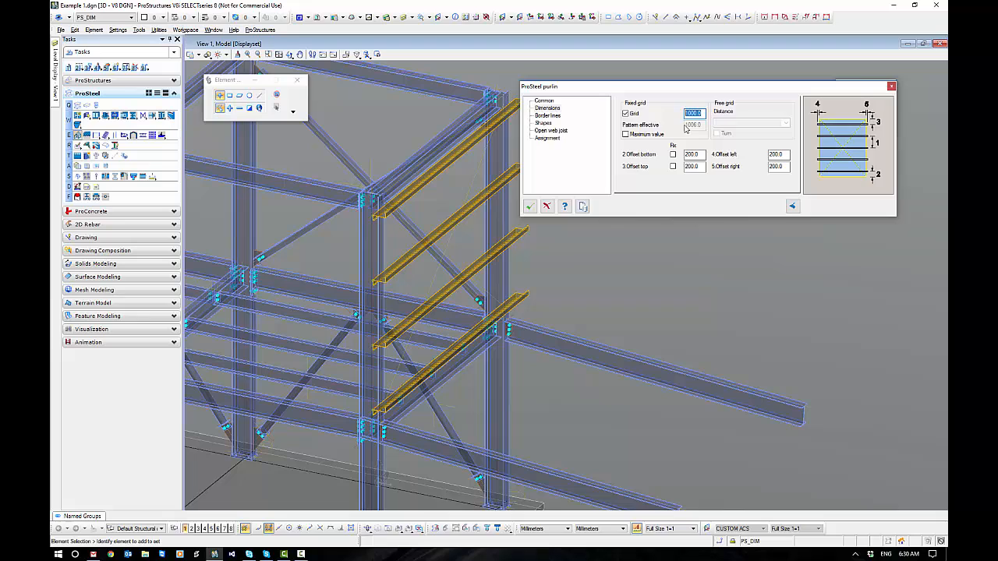
type("150")
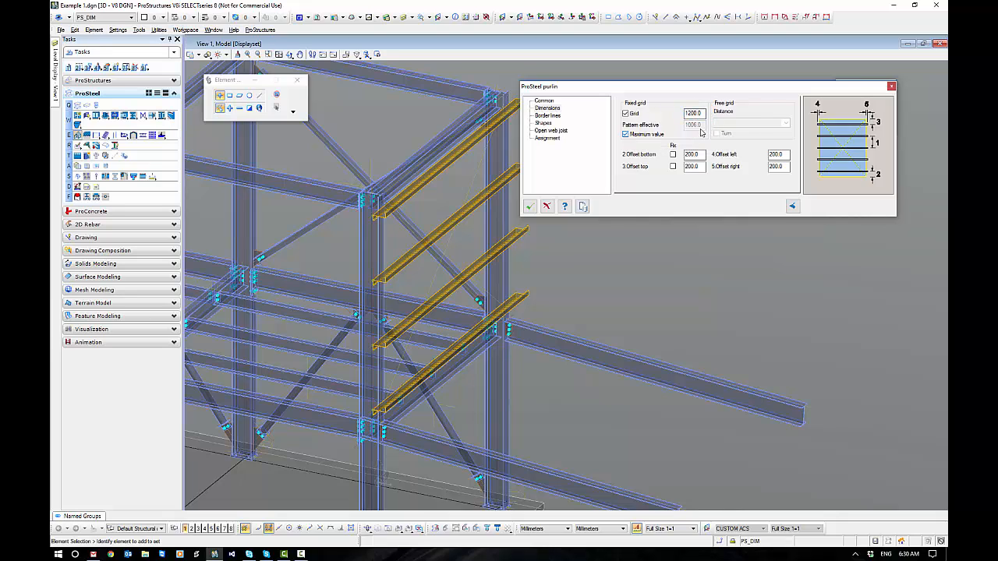
mouse_move(626, 134)
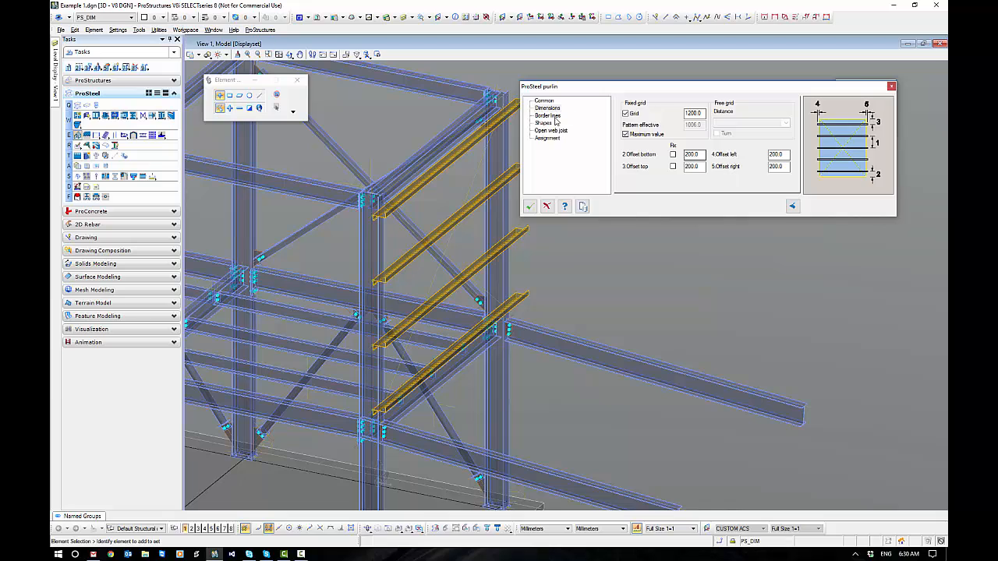
Keep the AS_Z_PURLINS Z20019 section, mirror it and accept the purlin settings
left_click(545, 123)
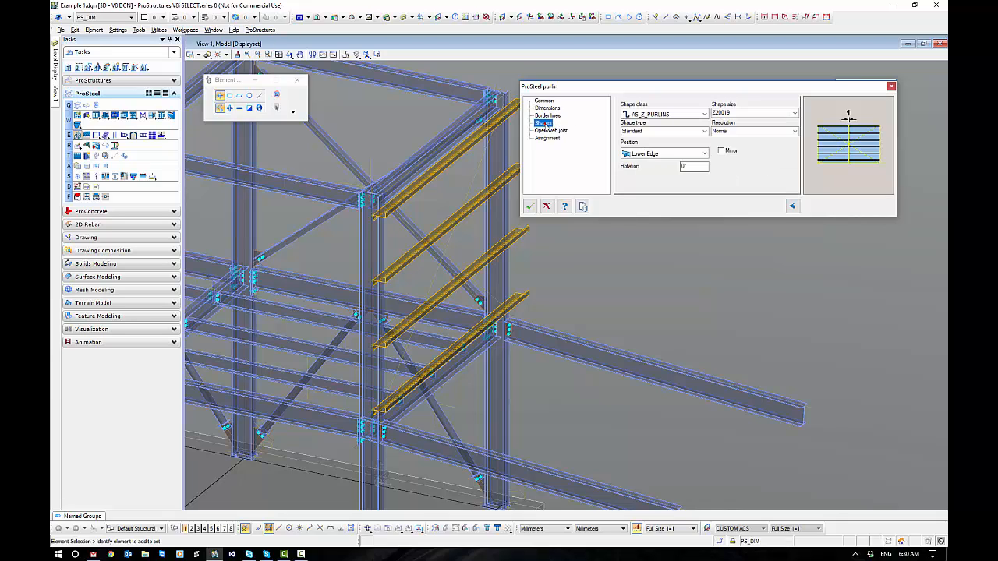
left_click(703, 114)
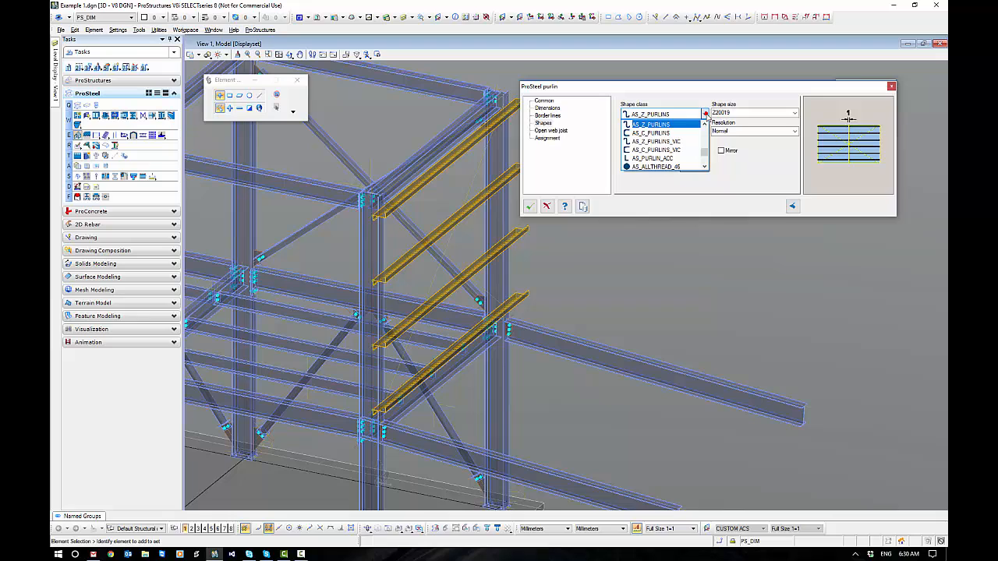
left_click(660, 141)
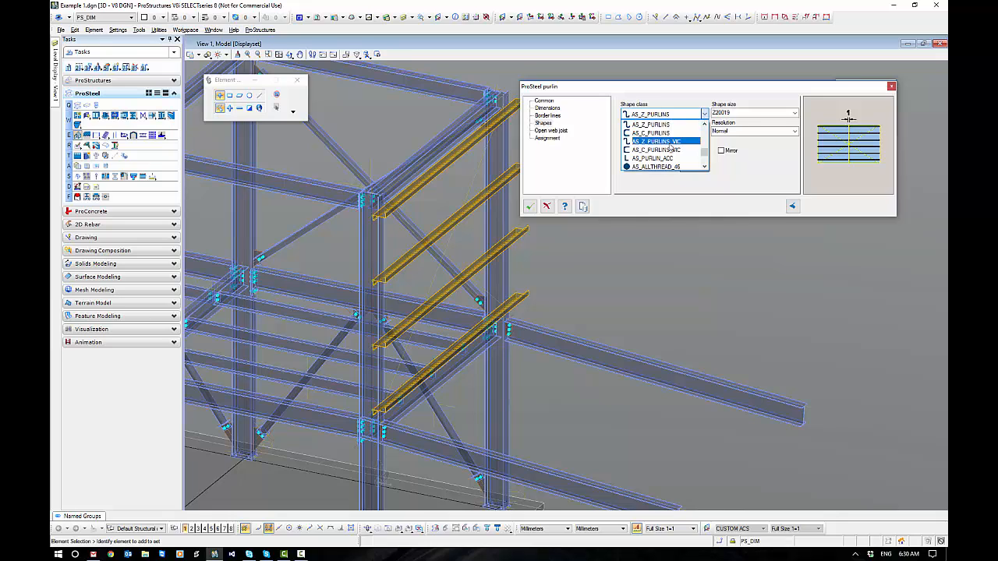
left_click(655, 133)
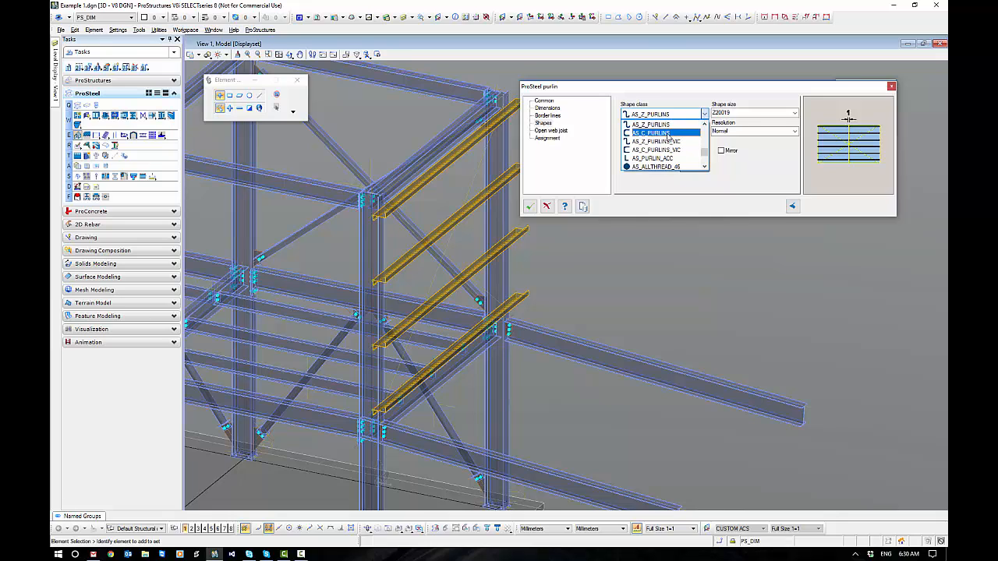
left_click(662, 125)
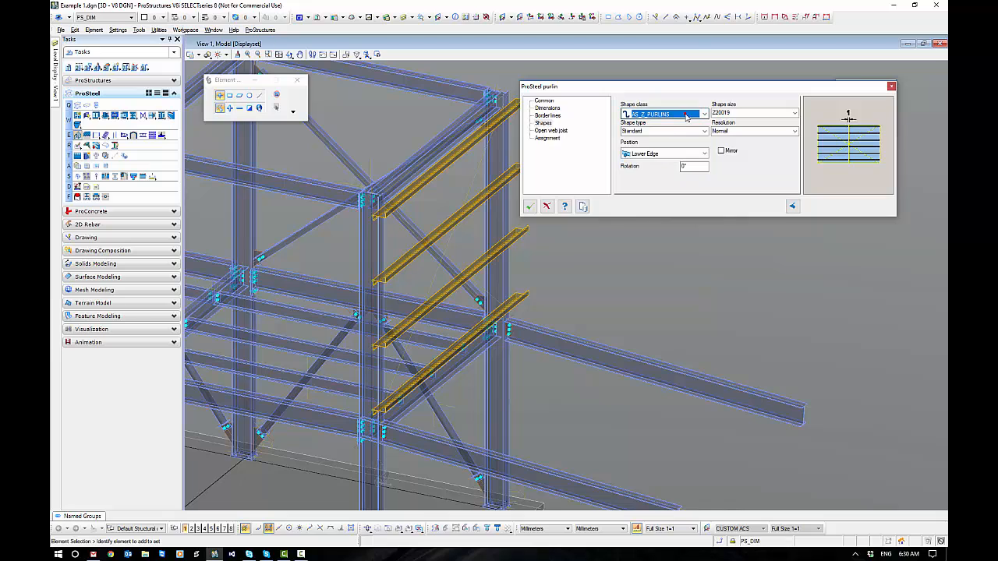
left_click(793, 113)
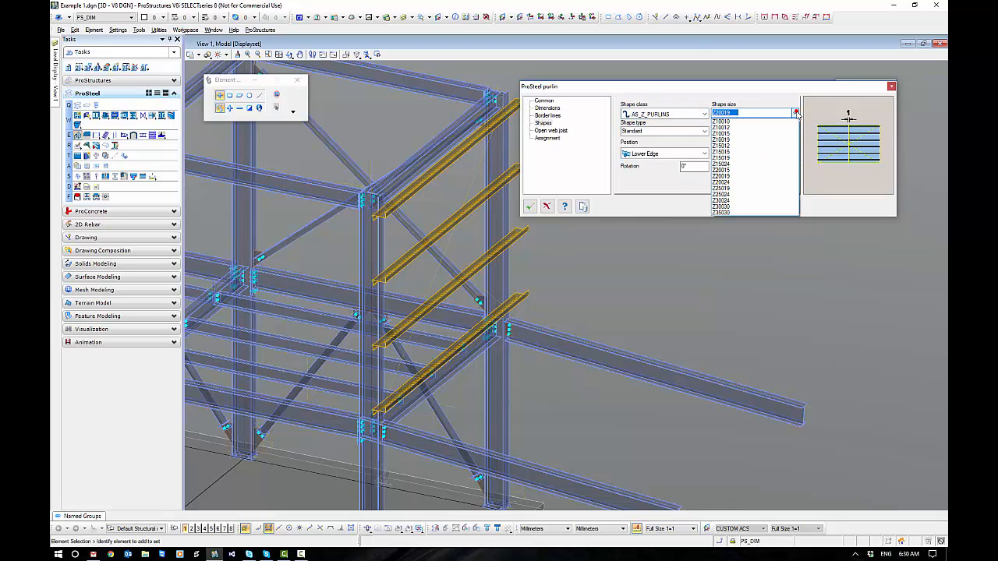
left_click(794, 113)
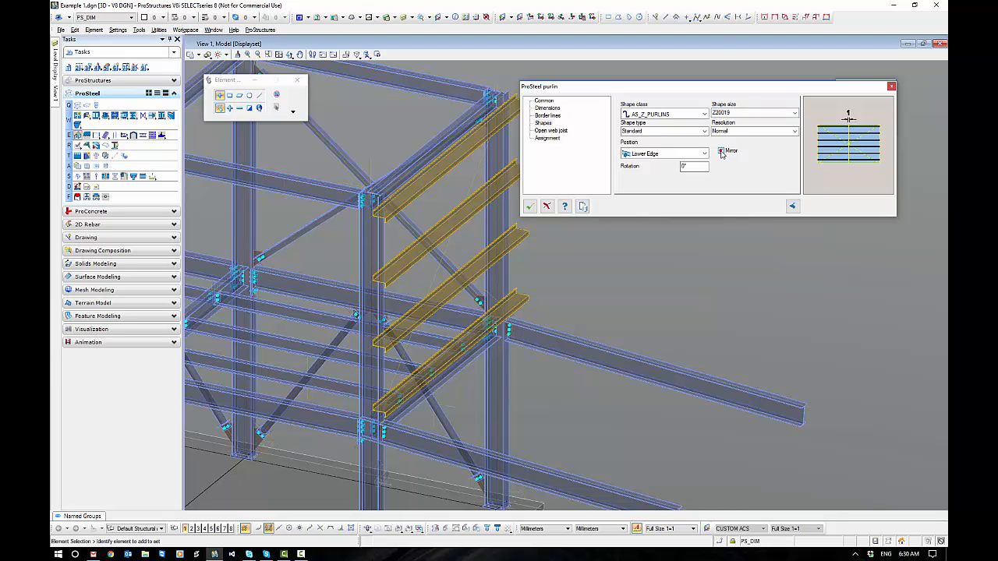
left_click(720, 151)
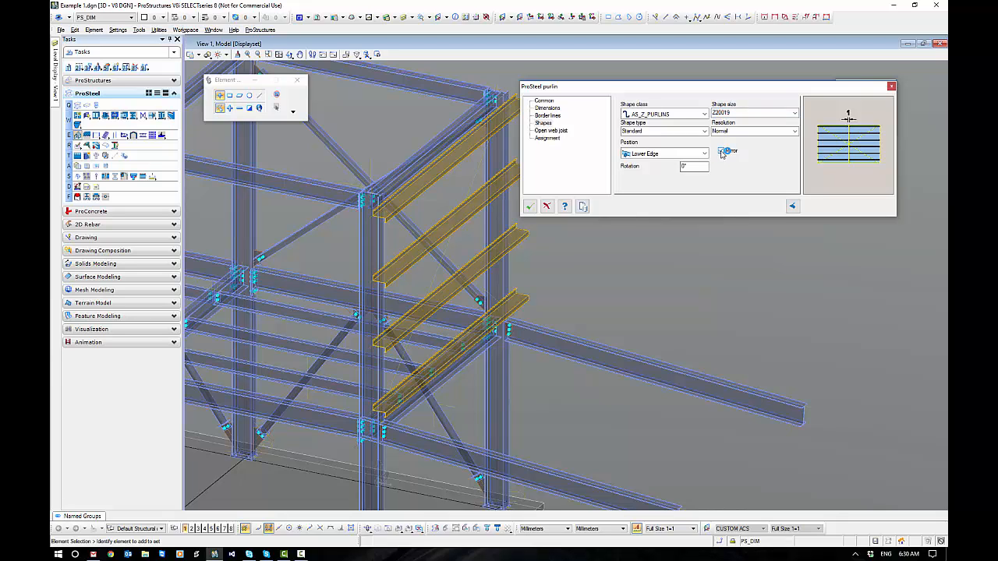
left_click(721, 151)
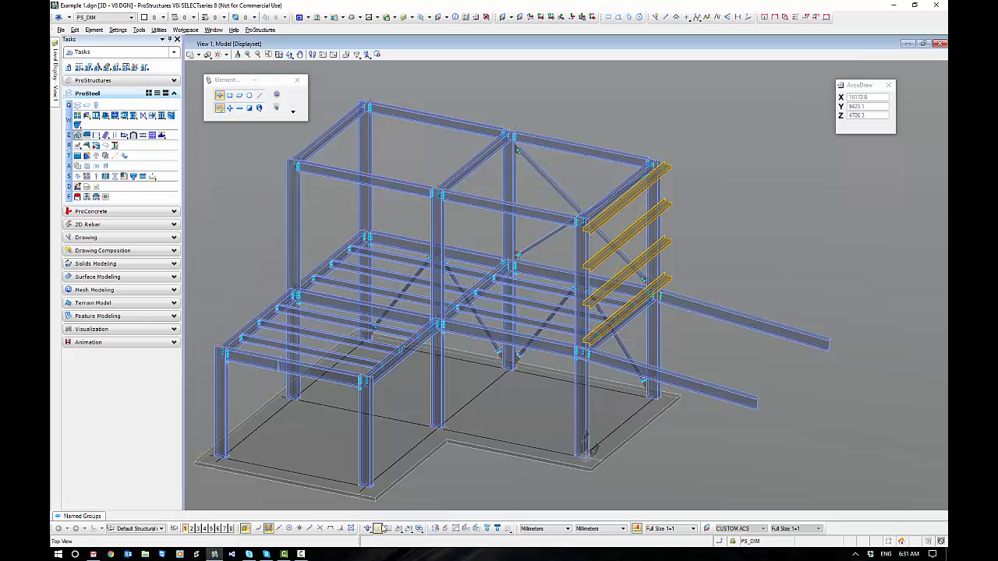
Lay out a second purlin set from the lower-left vertex across both sloping rafters
left_click(388, 529)
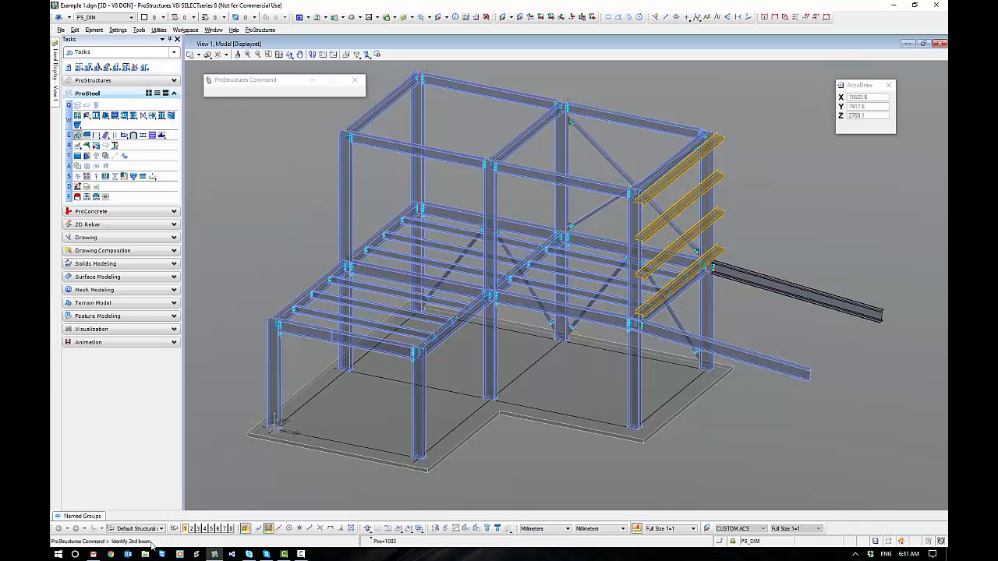
left_click(725, 347)
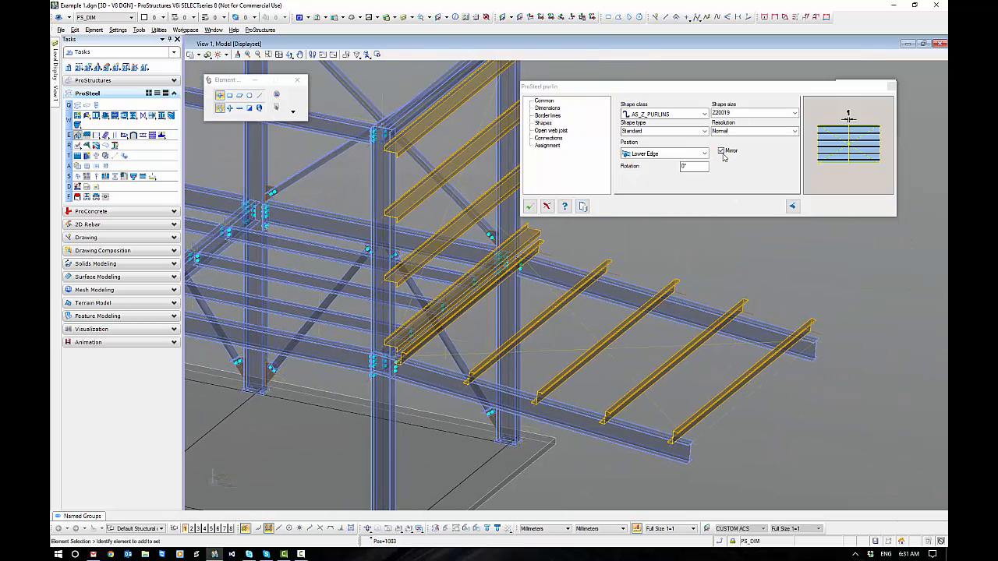
Give the rafter purlins a 300 bottom offset on the Dimensions page
left_click(542, 123)
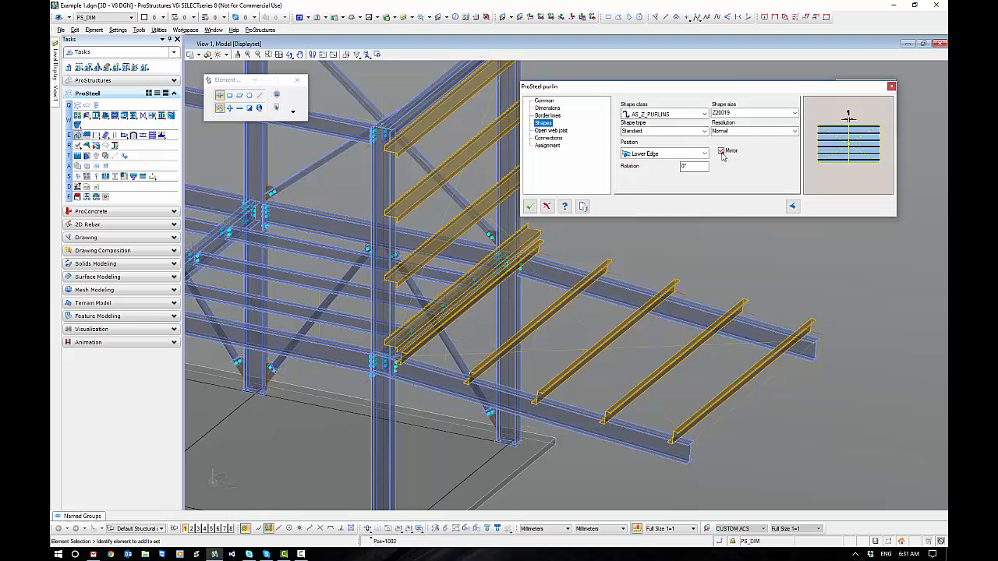
left_click(721, 151)
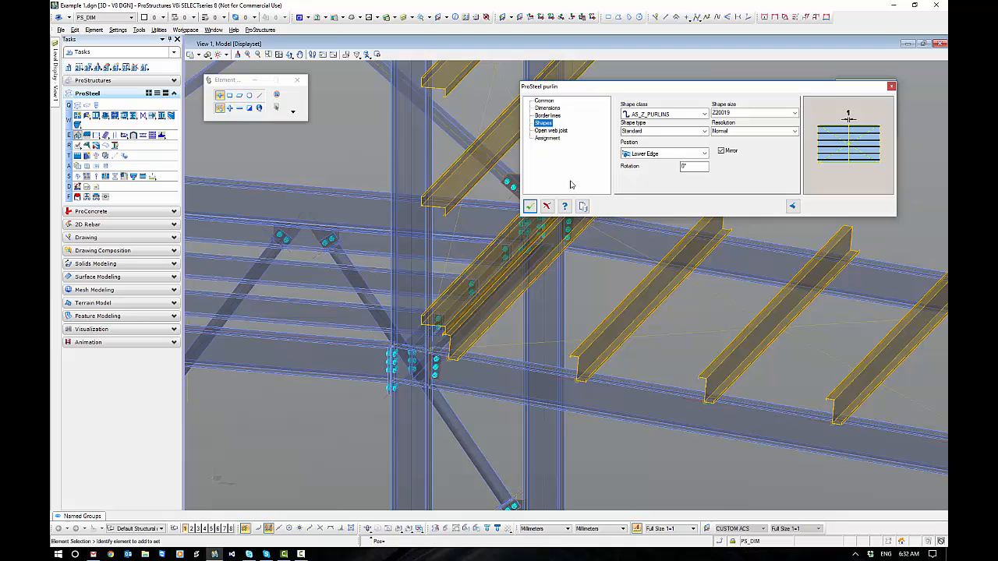
left_click(546, 107)
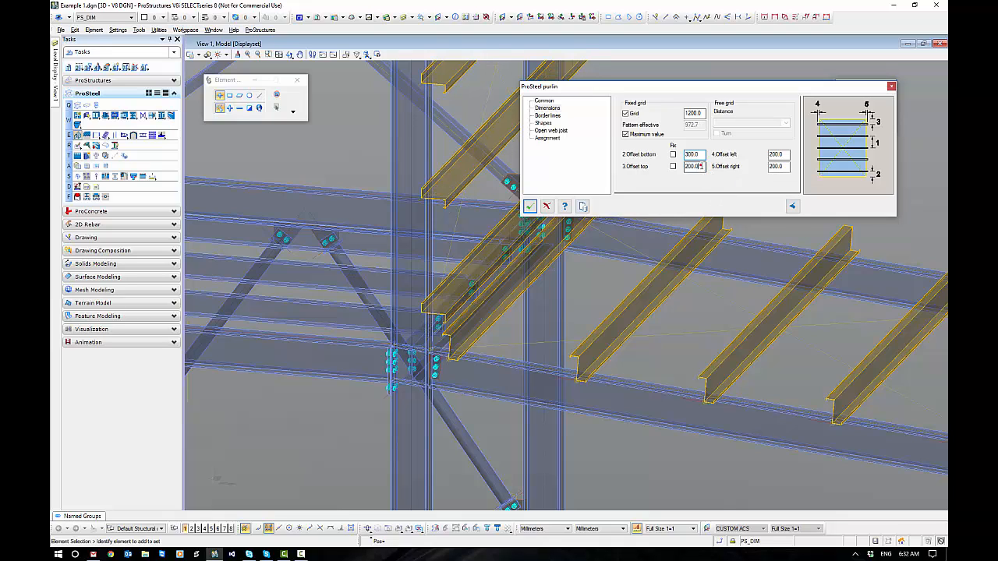
mouse_move(693, 166)
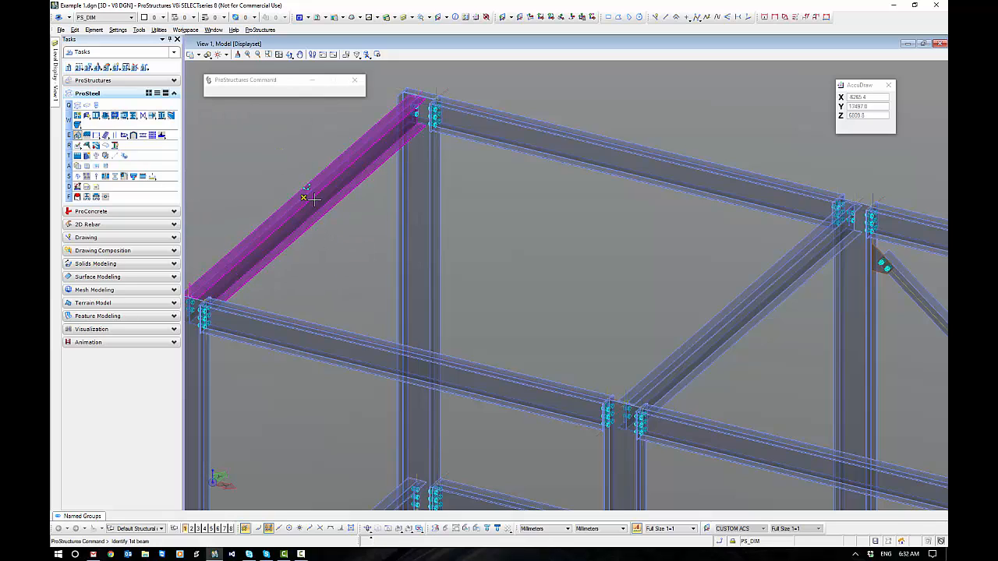
Pick the first upper roof beam and set the purlins' height offset to -203
left_click(731, 300)
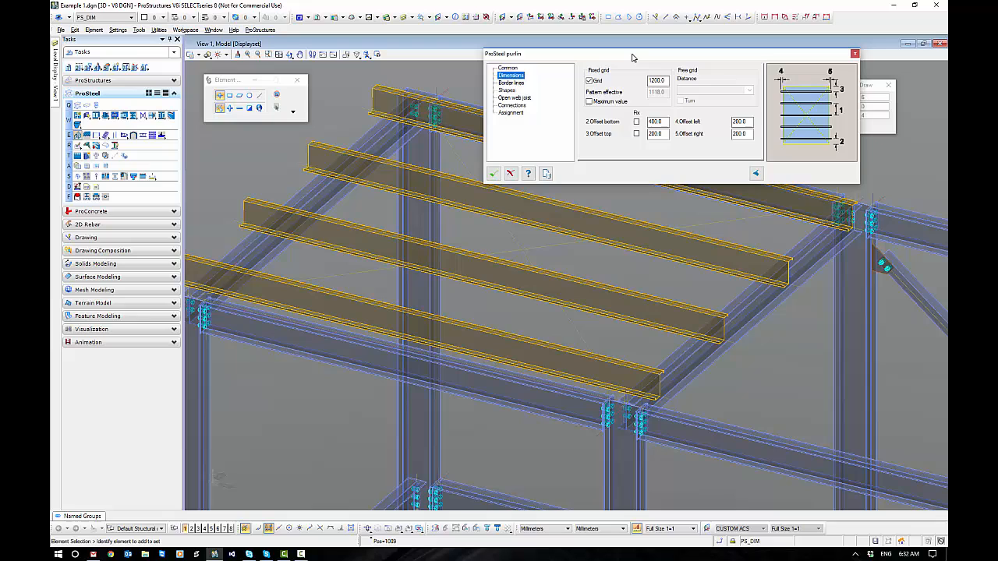
left_click(501, 68)
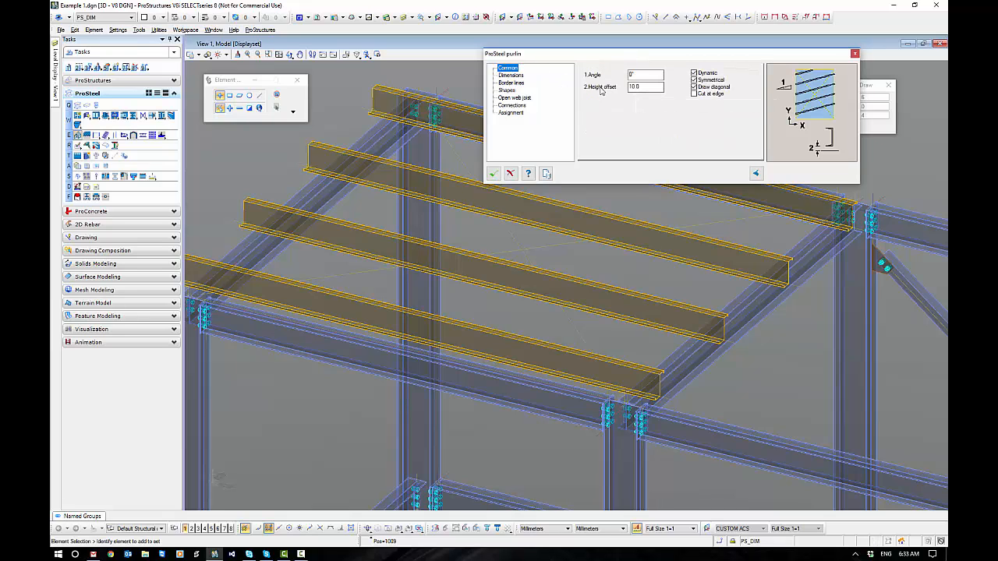
left_click(414, 179)
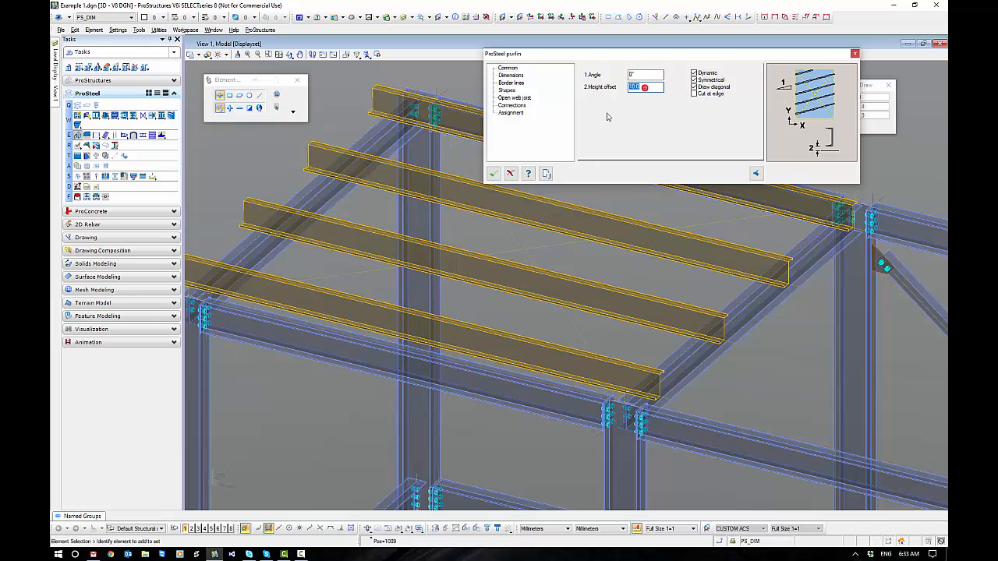
type("-10")
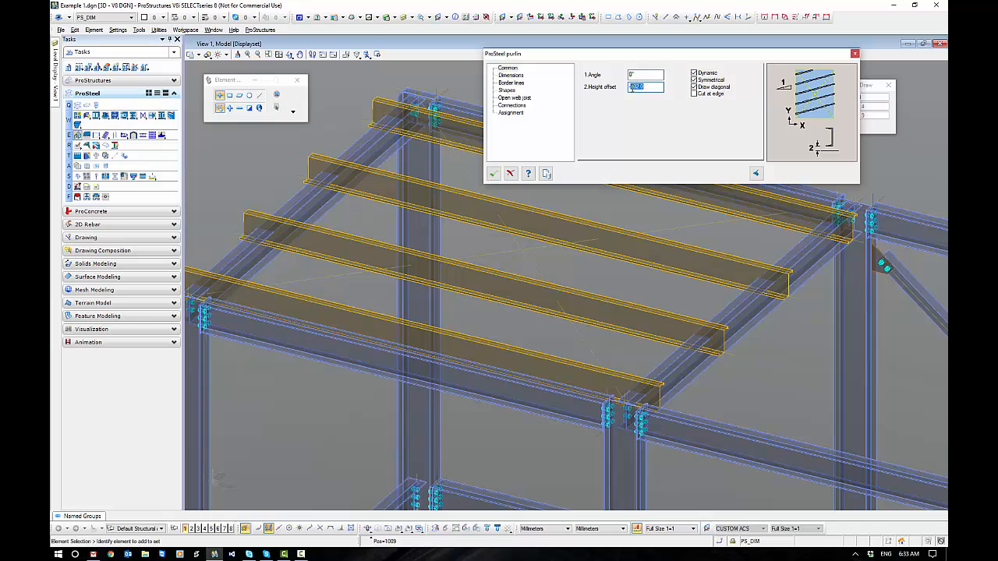
type("-203")
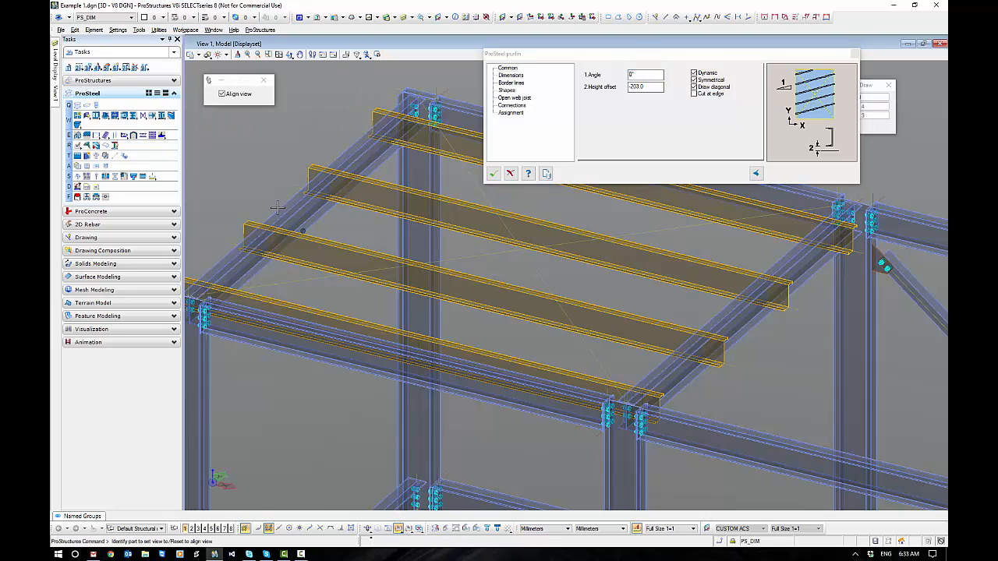
mouse_move(304, 204)
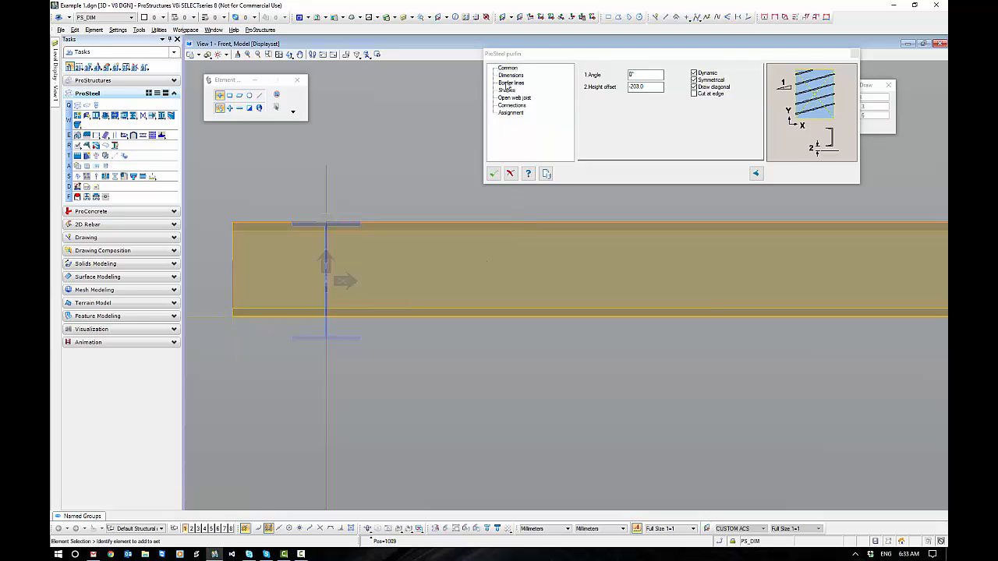
Set the purlins' left and right end offsets to 0
left_click(512, 75)
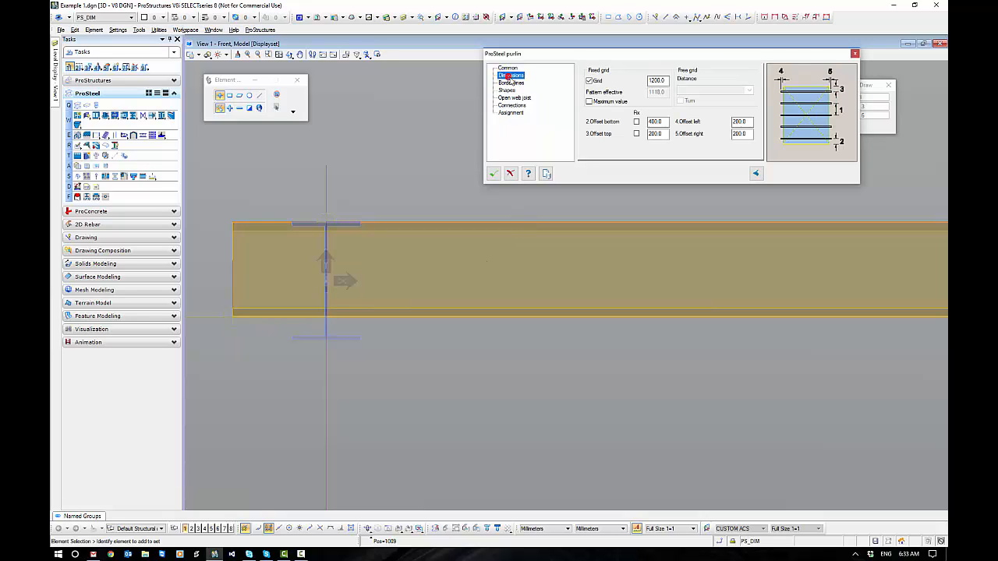
left_click(512, 75)
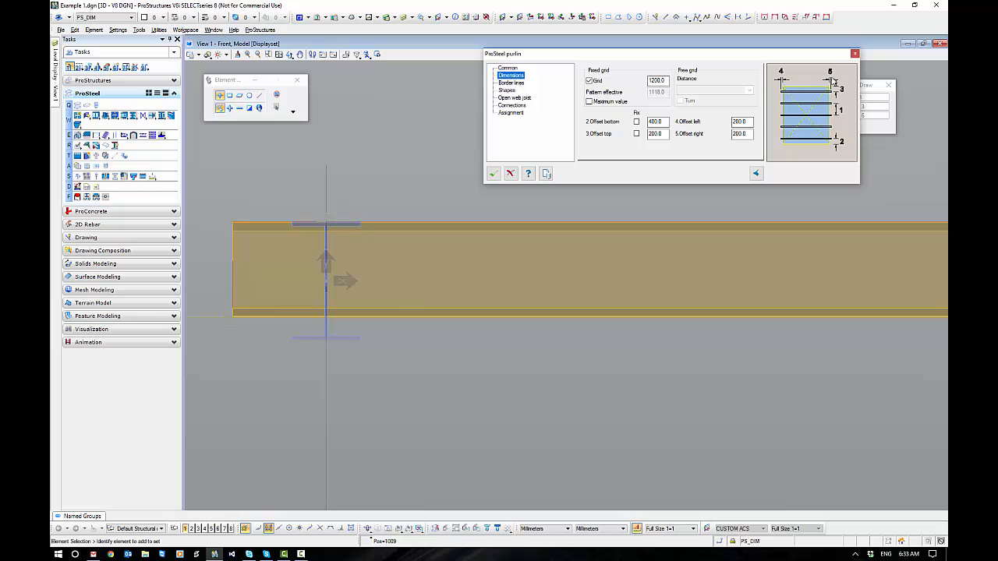
left_click(739, 121)
type("0")
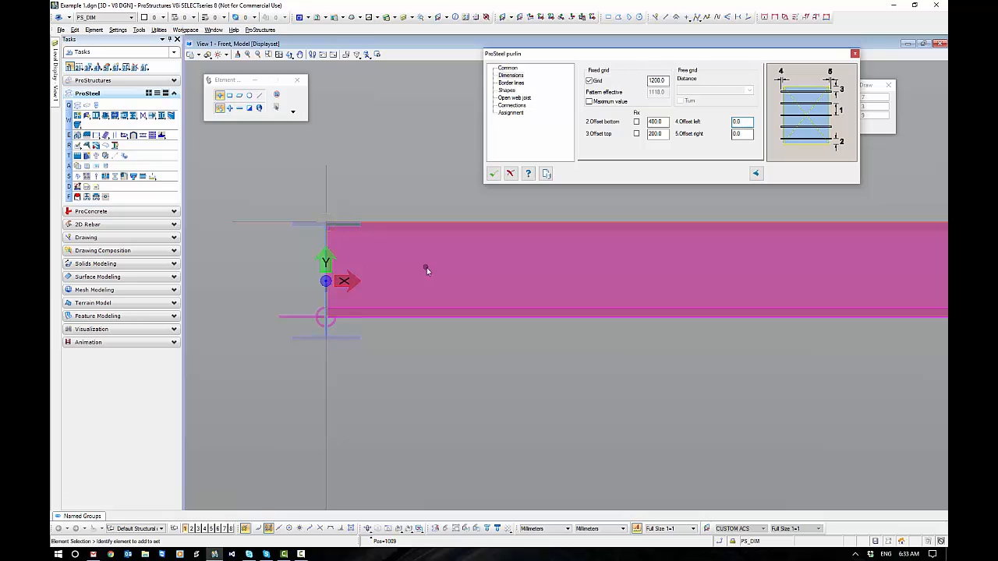
Add Shear Plates/Cleat template shear plate connections at both purlin ends
left_click(512, 104)
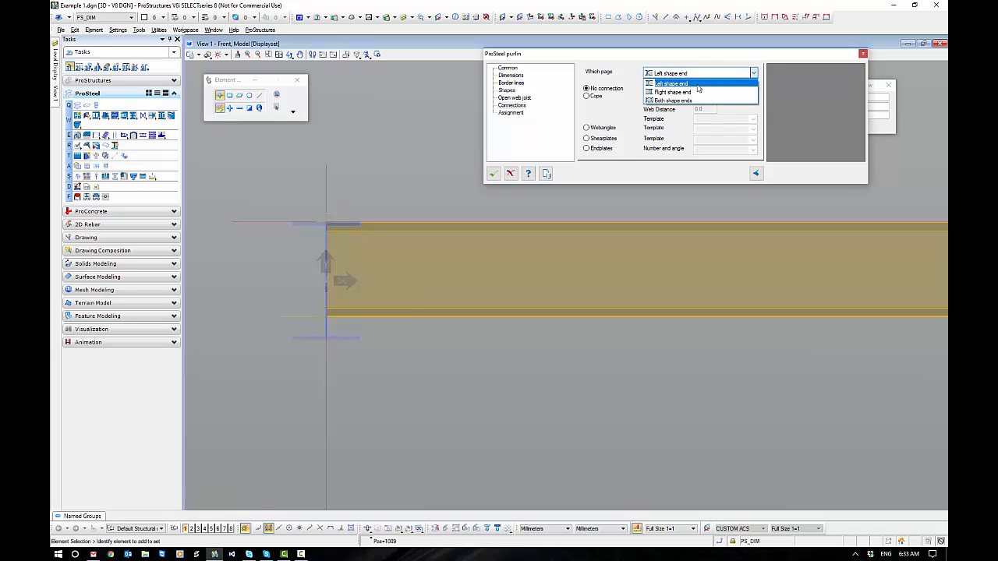
mouse_move(673, 101)
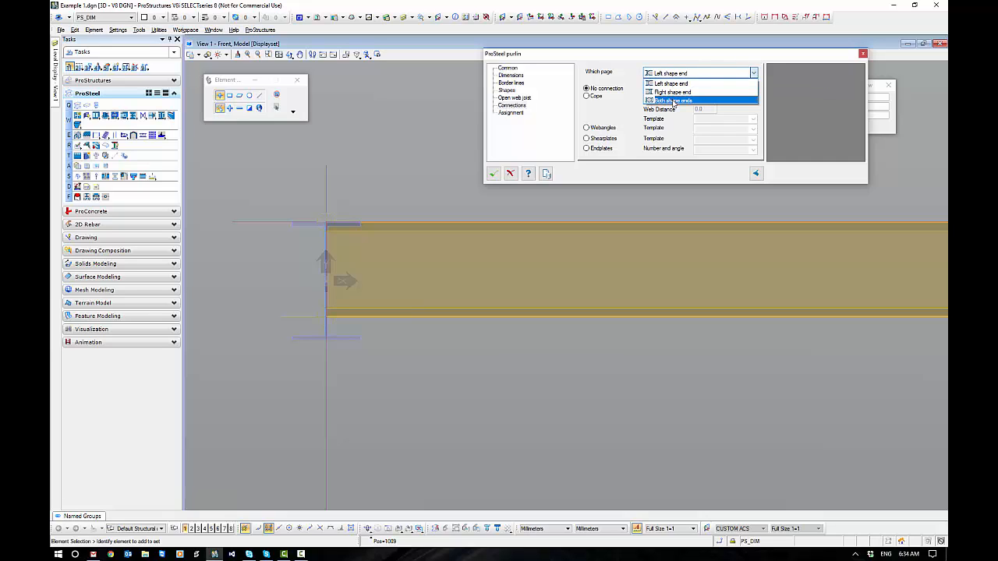
left_click(674, 101)
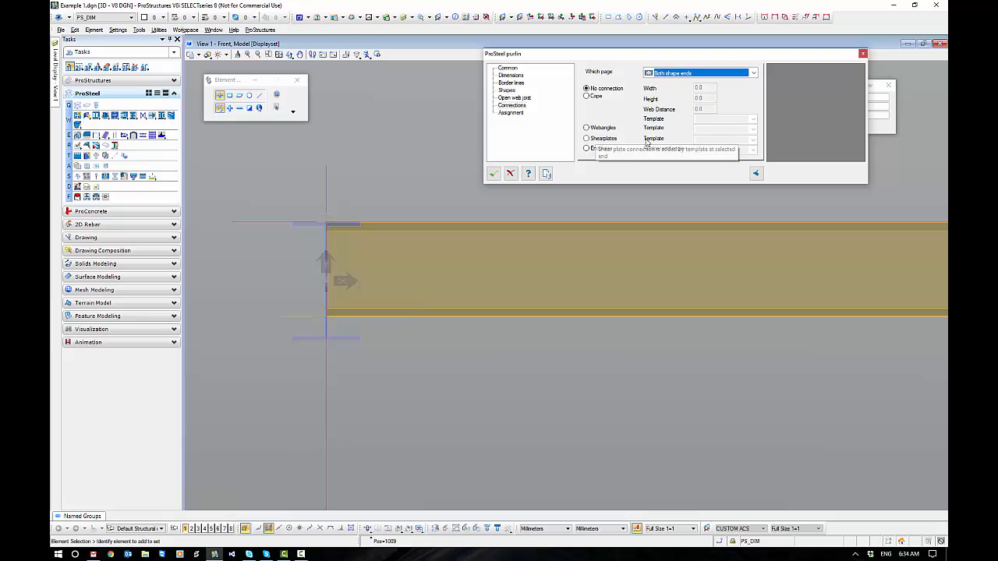
left_click(585, 138)
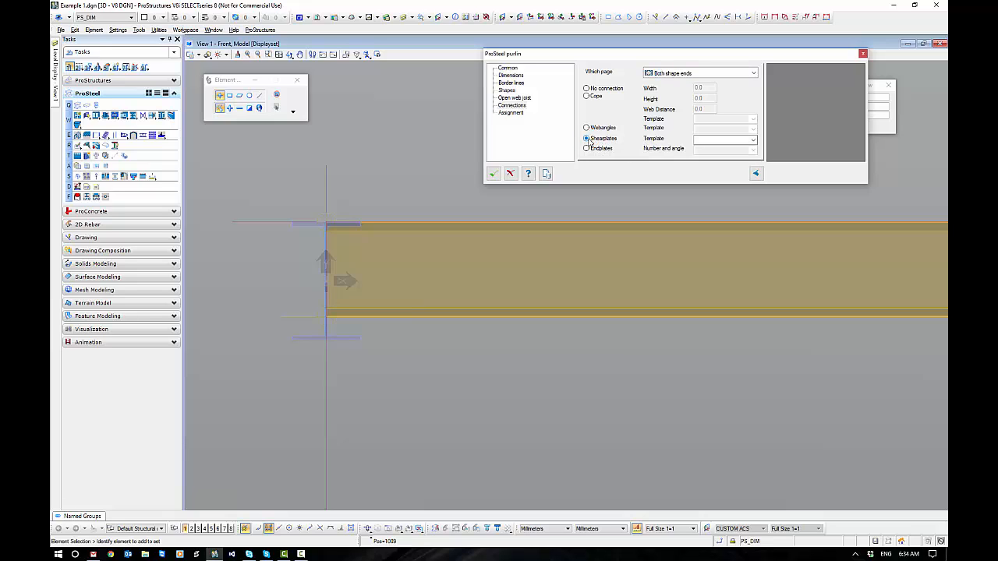
left_click(753, 139)
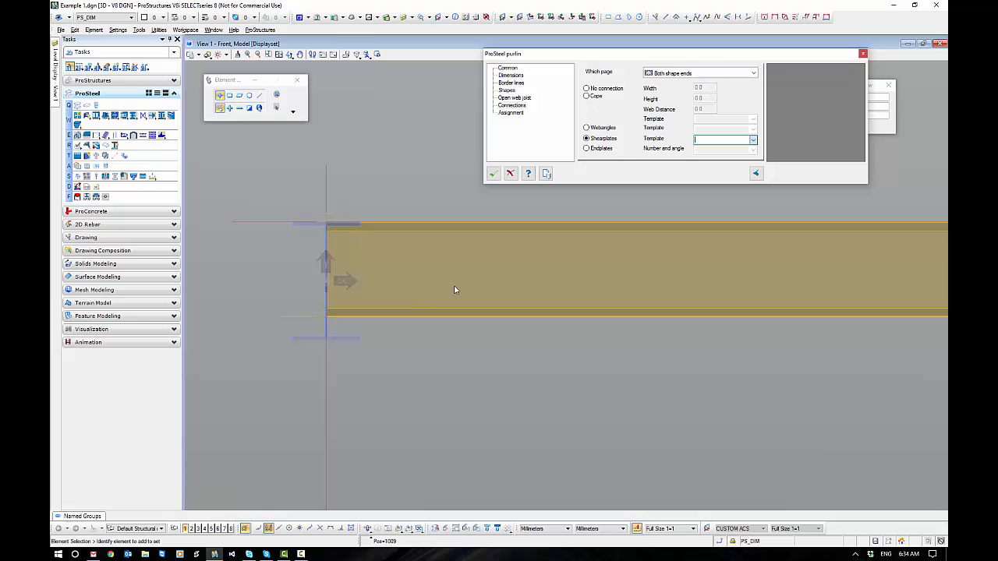
mouse_move(655, 192)
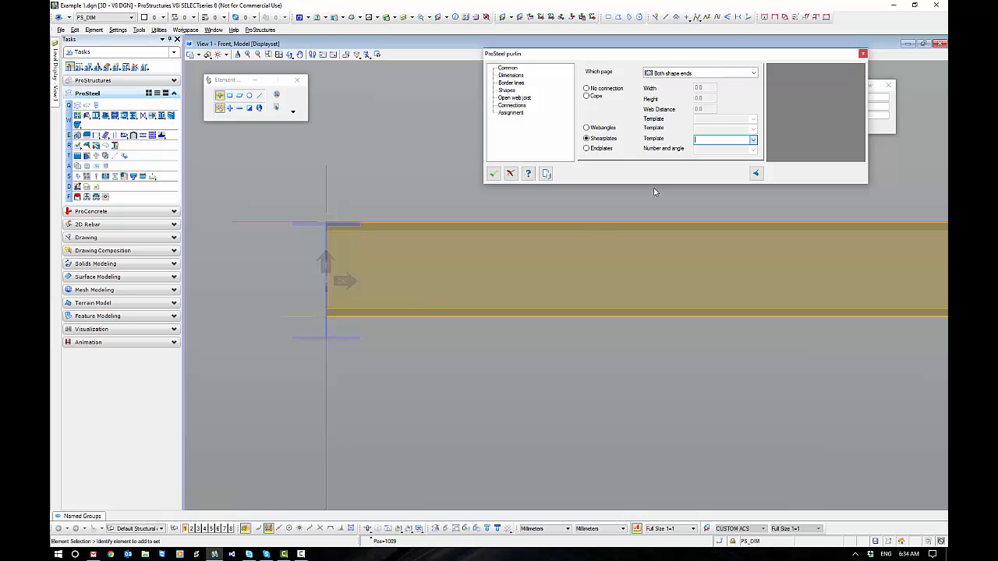
mouse_move(442, 226)
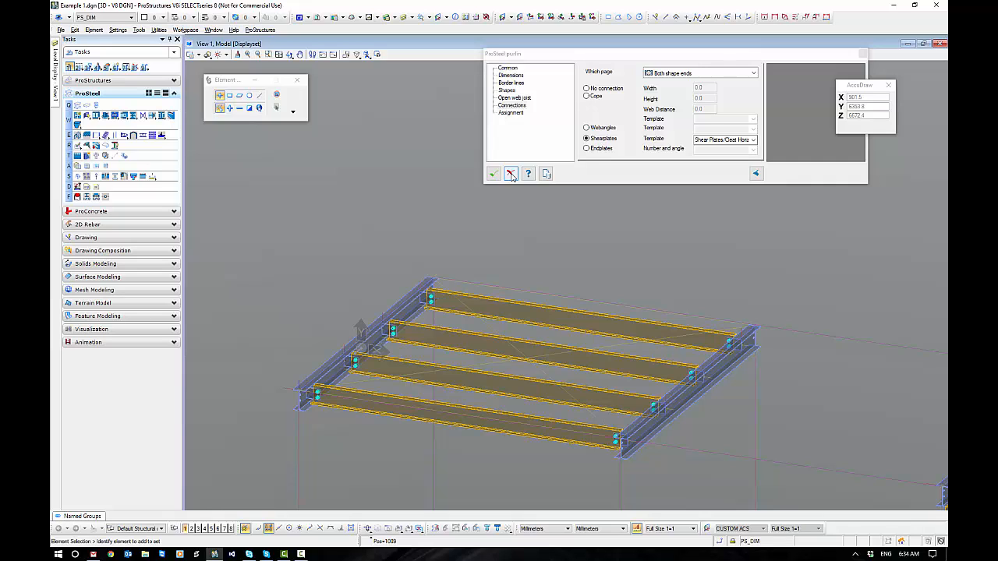
left_click(511, 173)
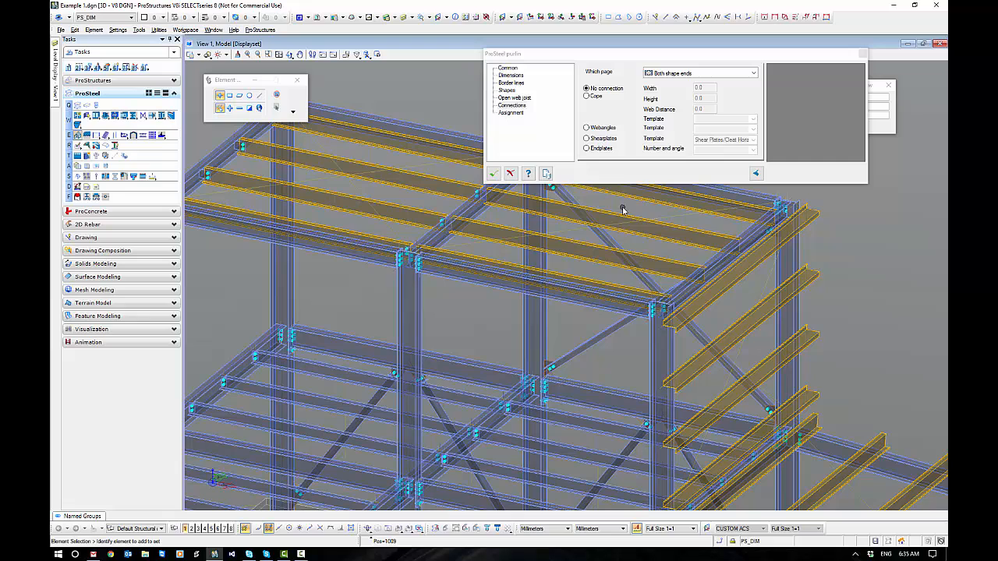
mouse_move(569, 176)
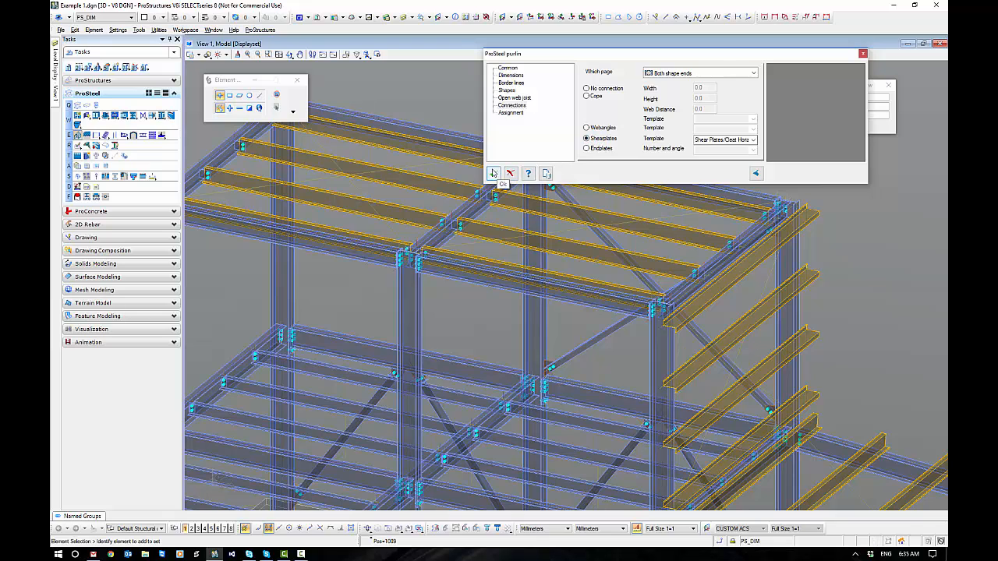
Place the roof purlins with their shear plate cleat connections
left_click(493, 173)
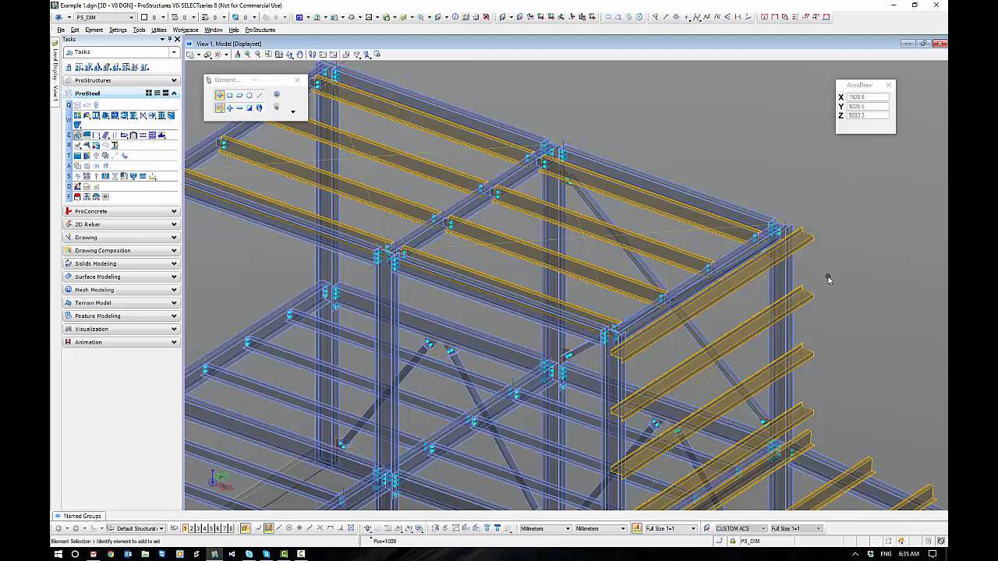
mouse_move(830, 209)
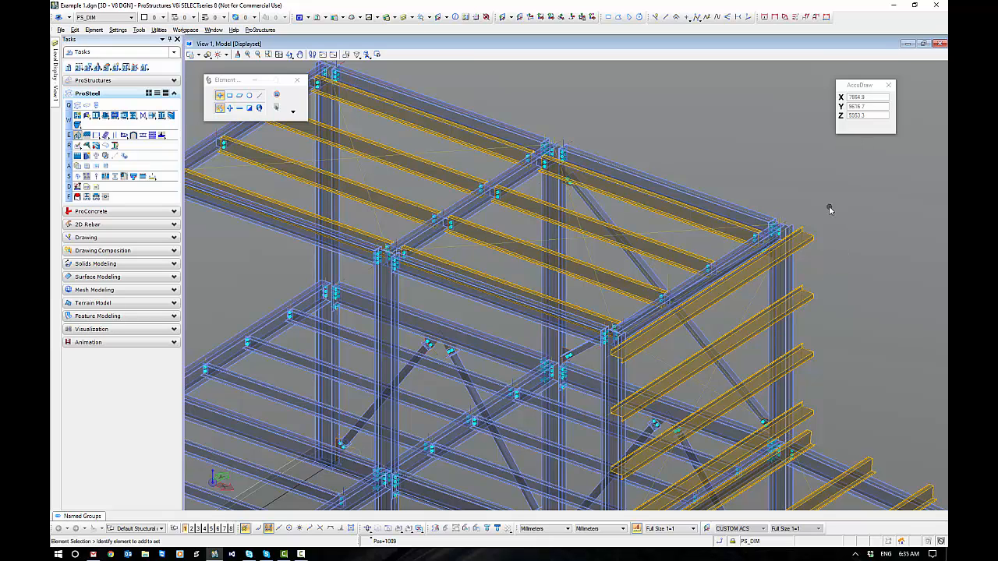
mouse_move(832, 205)
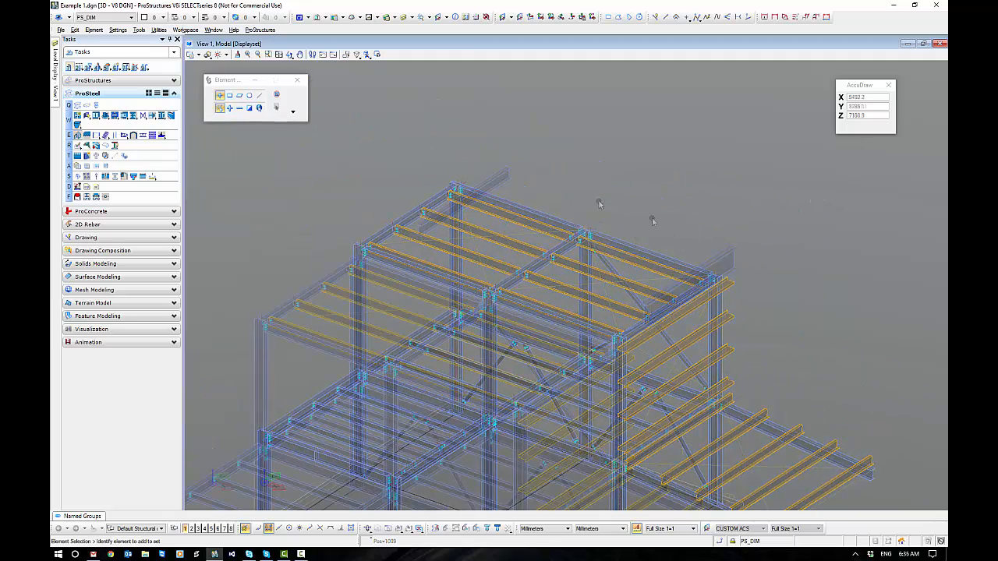
left_click(351, 324)
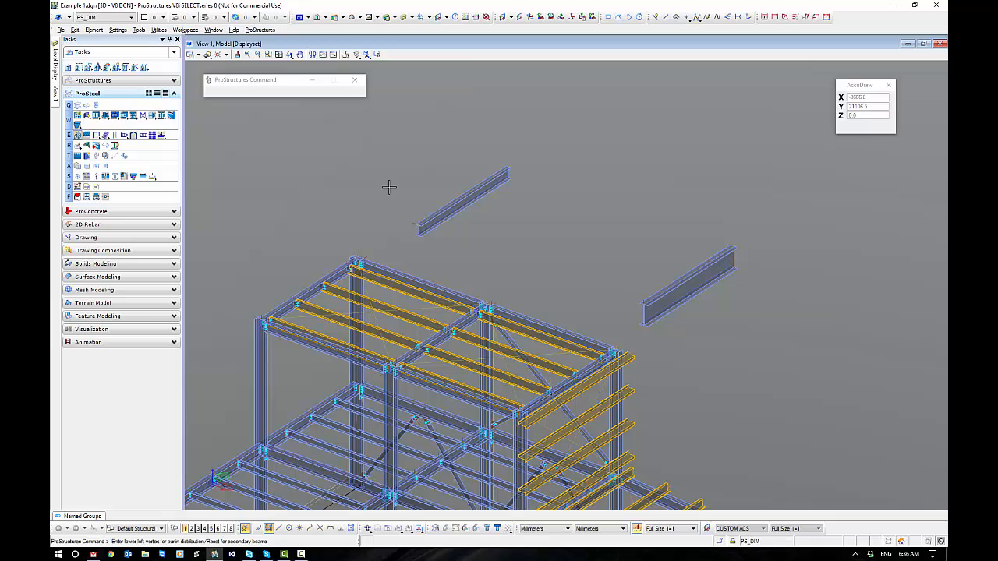
left_click(684, 277)
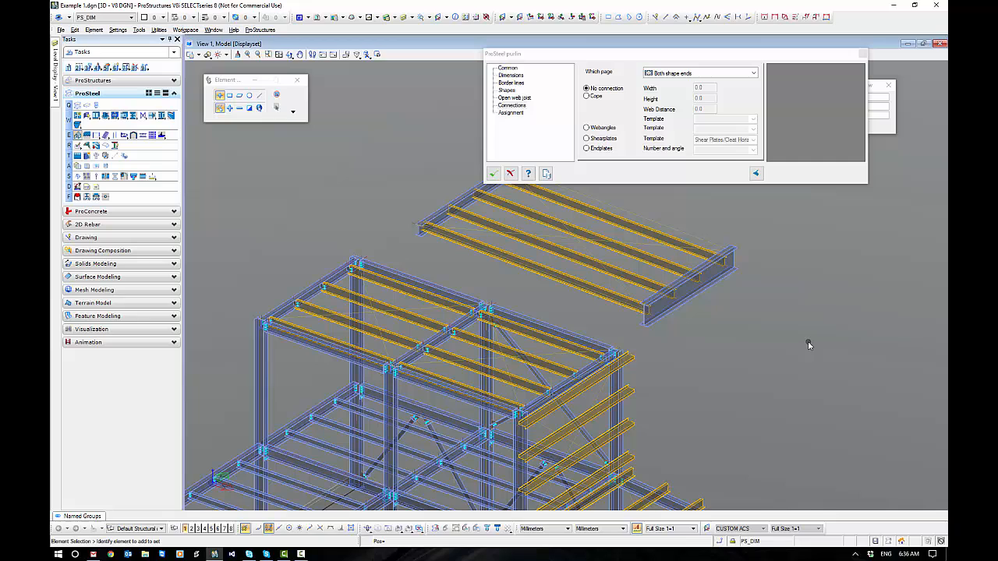
mouse_move(750, 335)
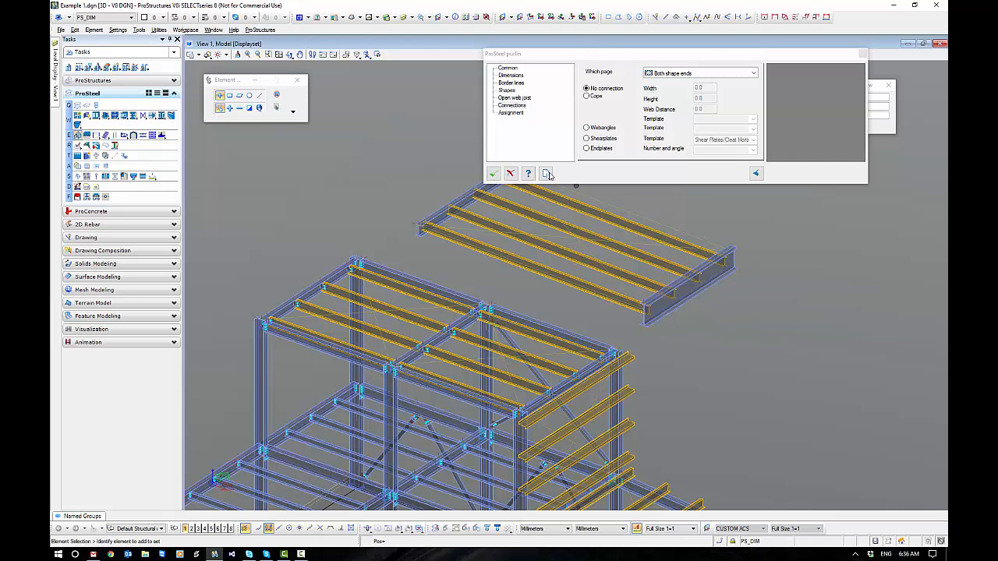
left_click(545, 173)
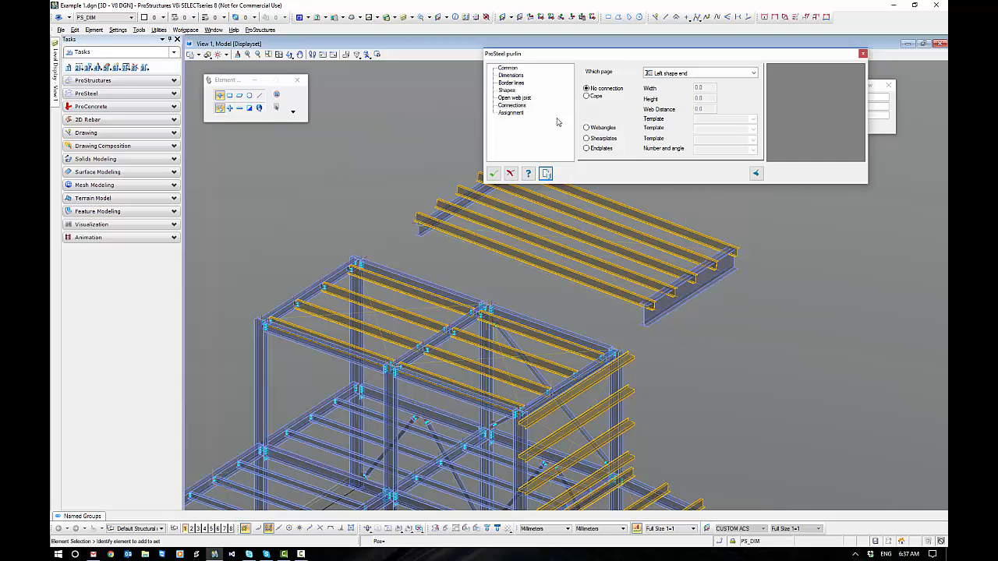
left_click(506, 91)
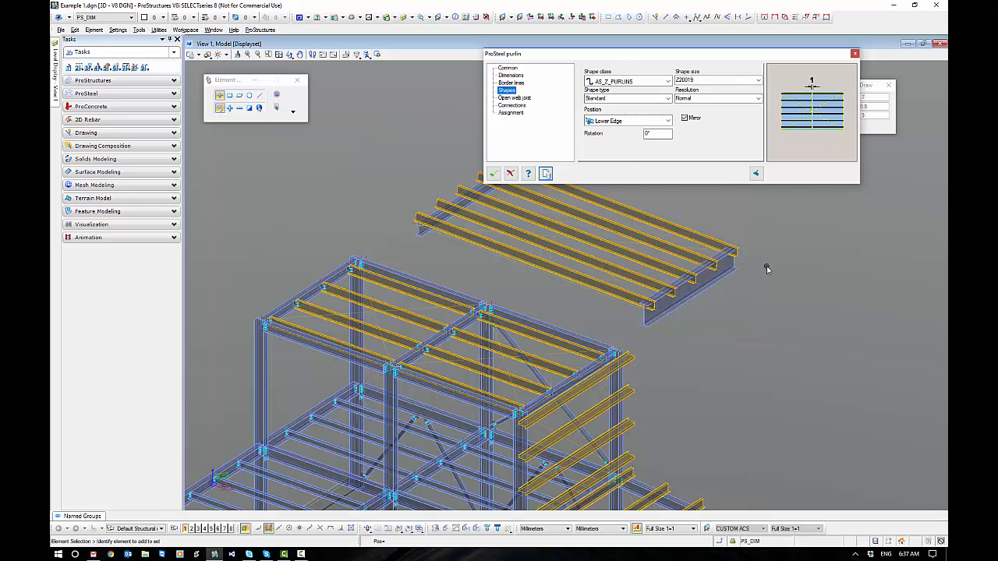
mouse_move(511, 173)
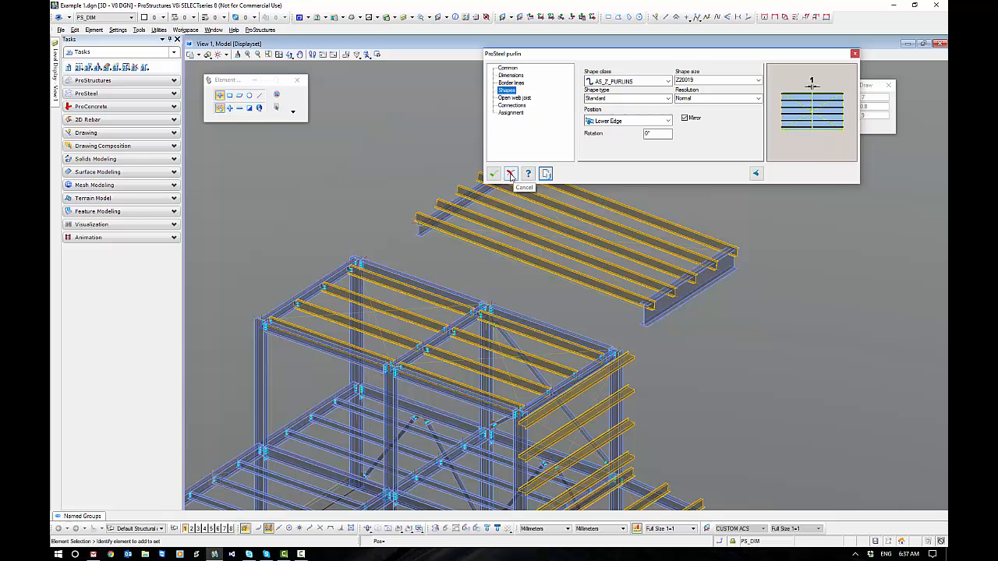
left_click(510, 173)
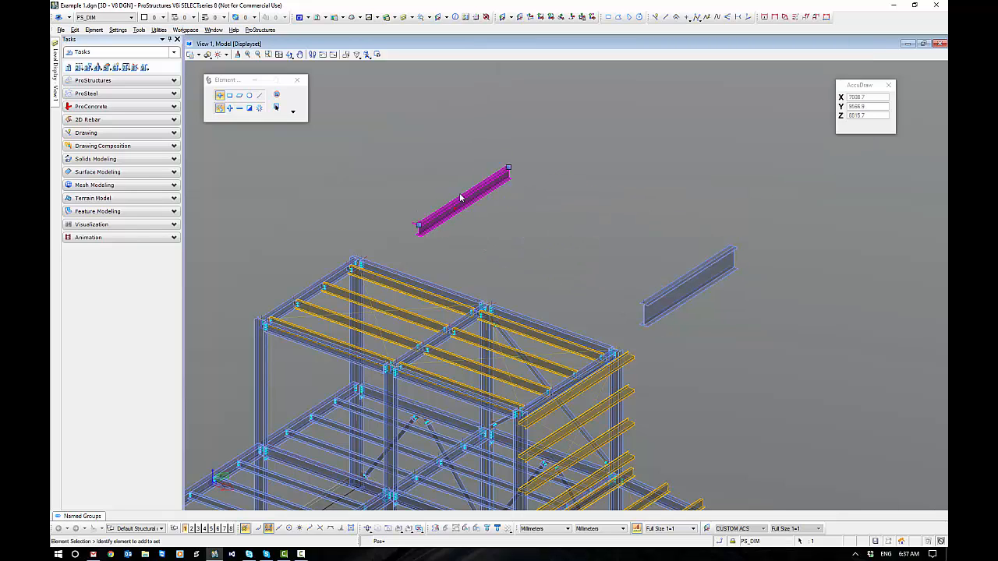
Select the two floating upper beams and their purlins, and delete them
right_click(460, 196)
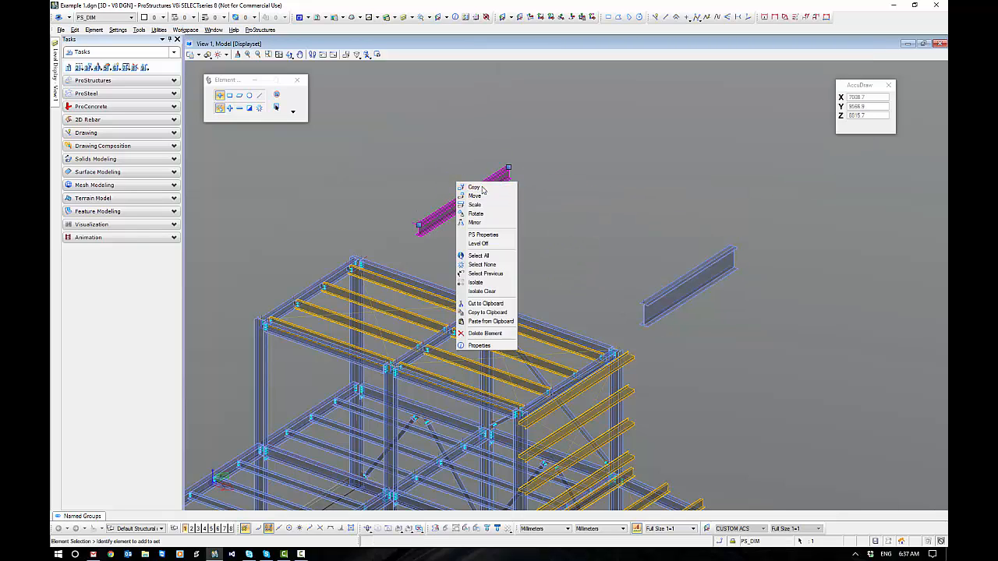
left_click(474, 186)
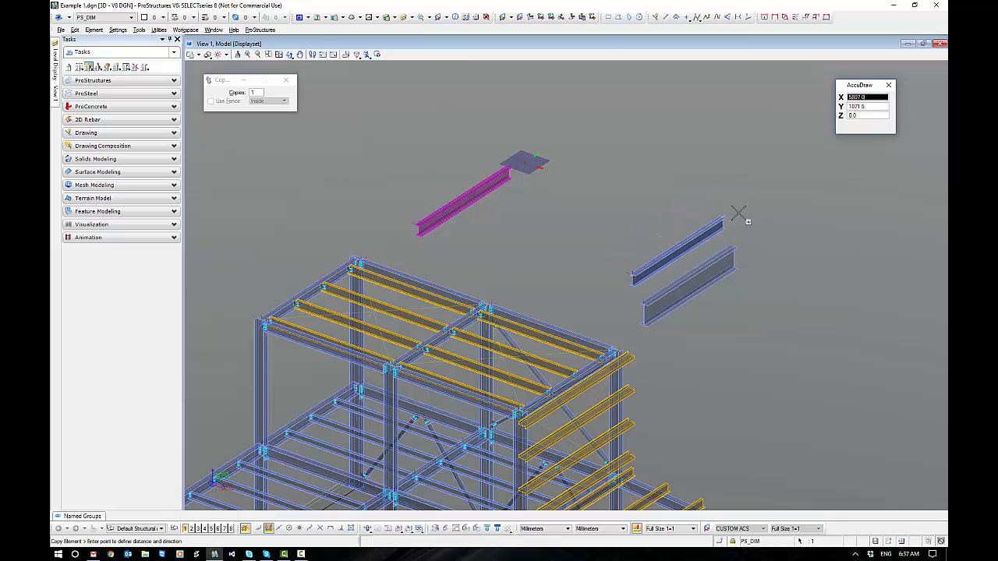
mouse_move(786, 227)
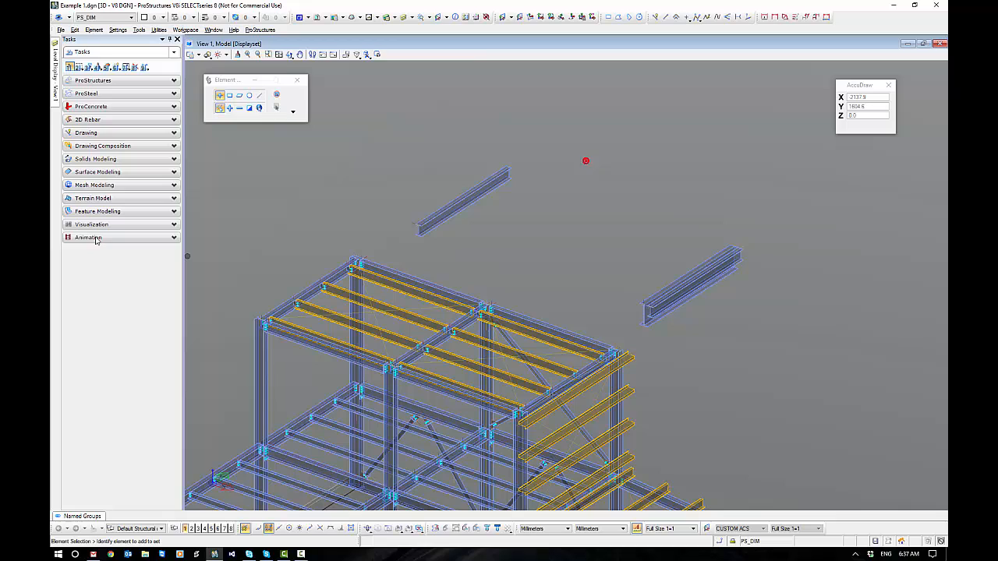
left_click(86, 92)
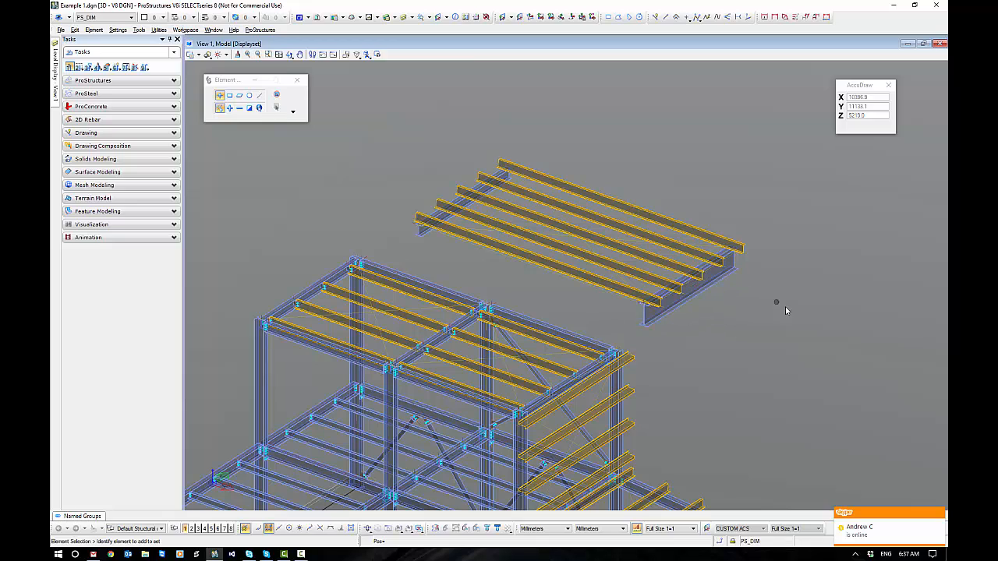
mouse_move(785, 318)
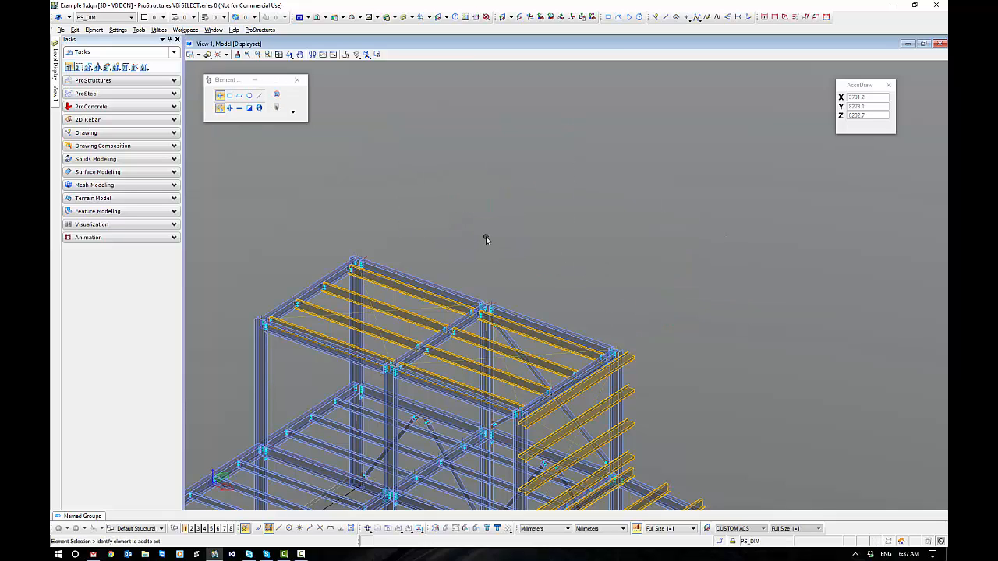
left_click_drag(486, 238, 590, 153)
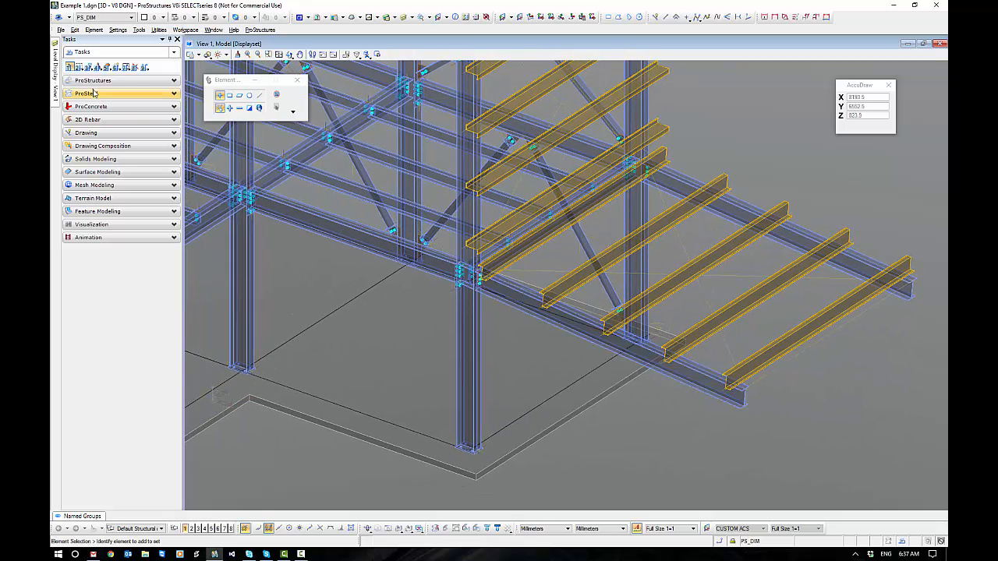
Start Purlin connection on the lower-bay purlins and show the Purlin cleat settings
left_click(83, 92)
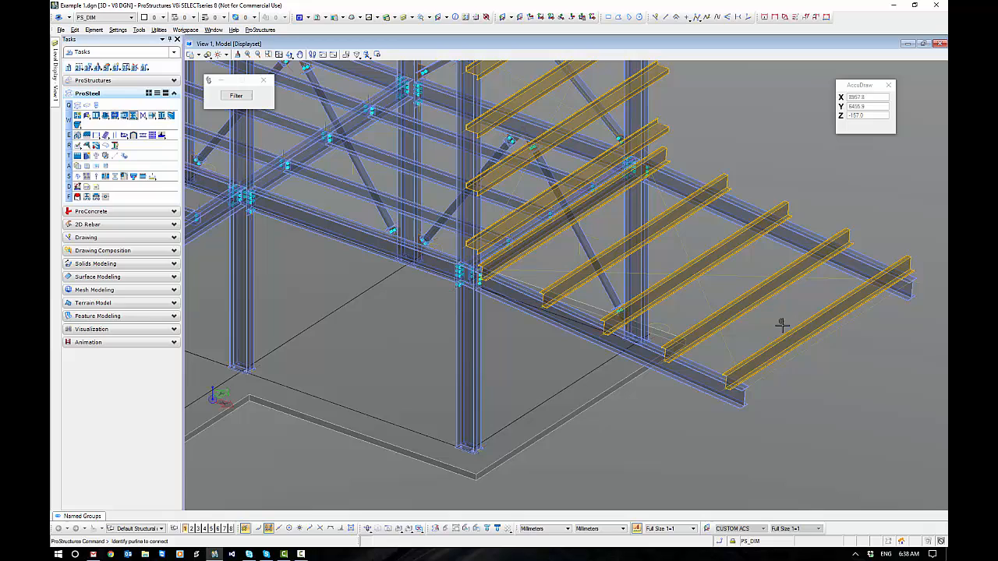
left_click(778, 328)
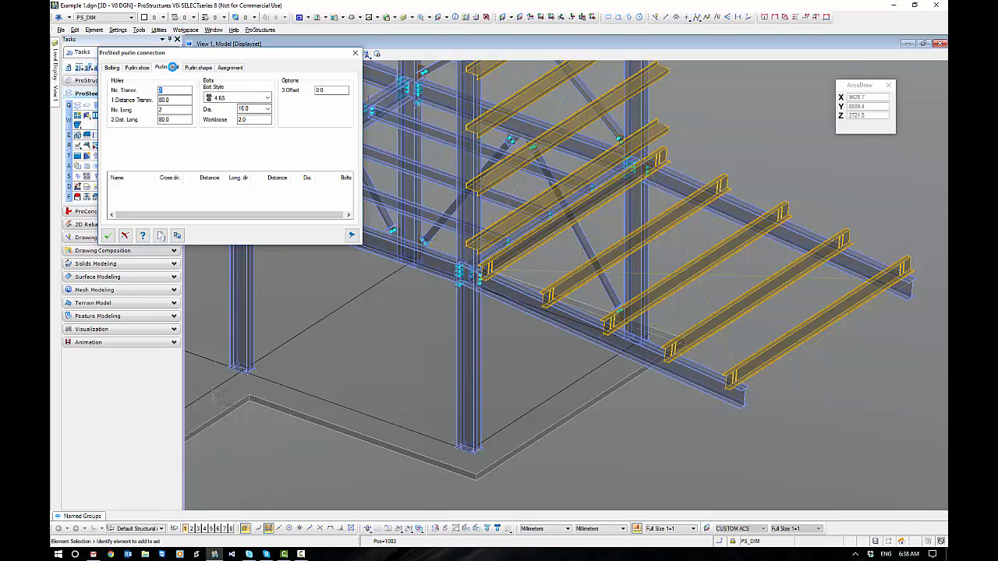
left_click(167, 66)
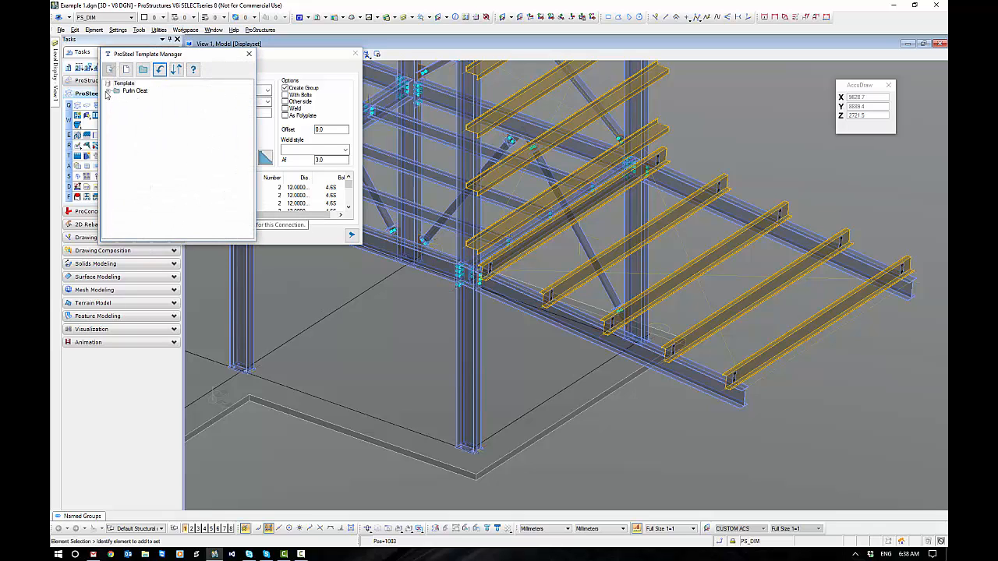
Load the Purlin Cleat template, giving an 8.0 thick, 195.0 high cleat with 12.0 bolts
left_click(113, 90)
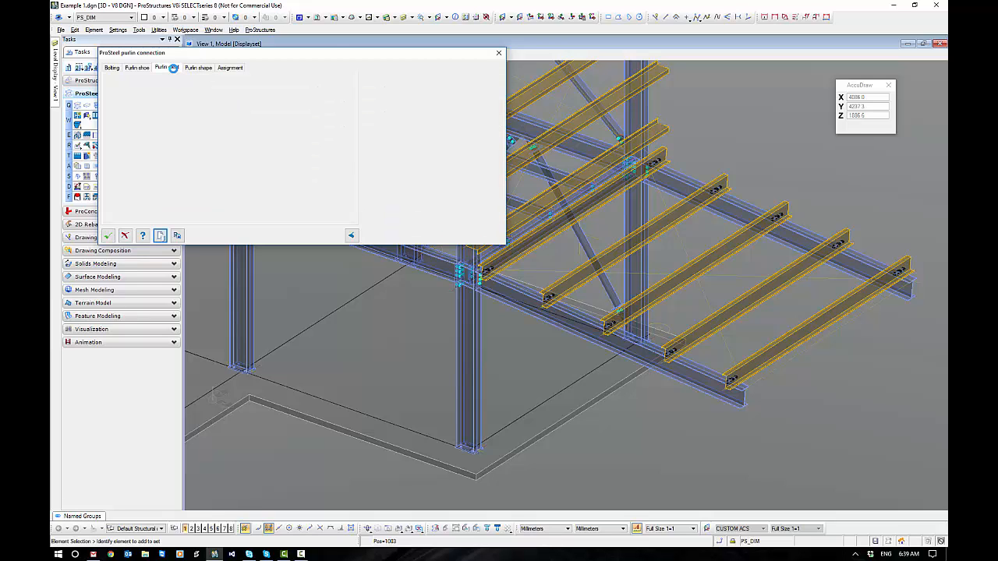
left_click(166, 68)
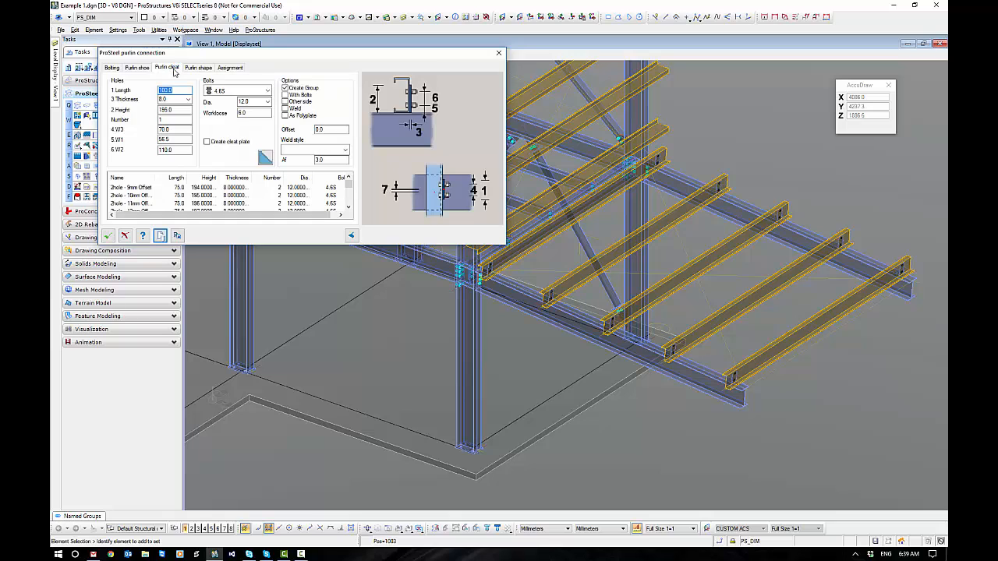
mouse_move(279, 133)
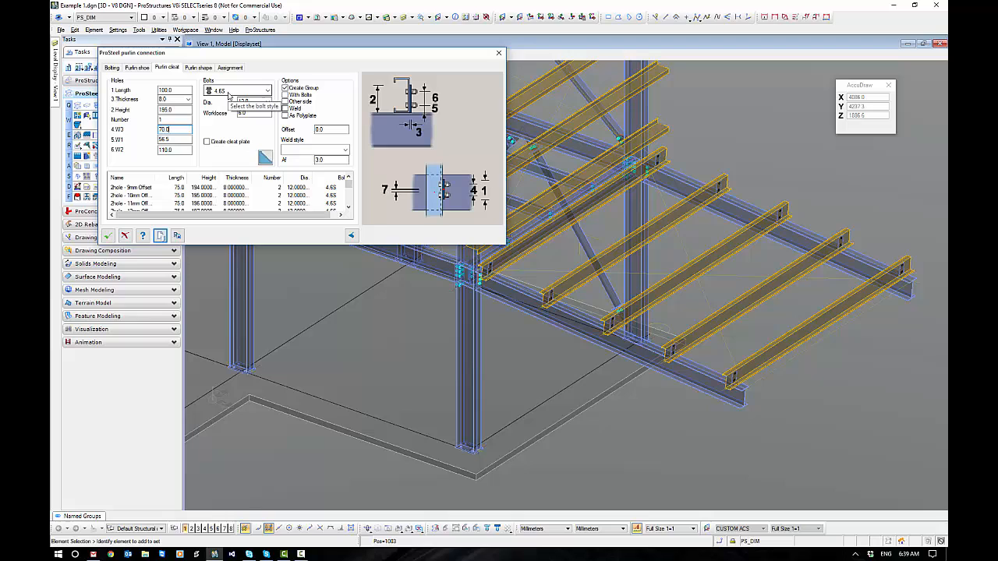
Check the cleat bolt style, apply cleats to the lower purlins, and pick a side purlin
left_click(269, 90)
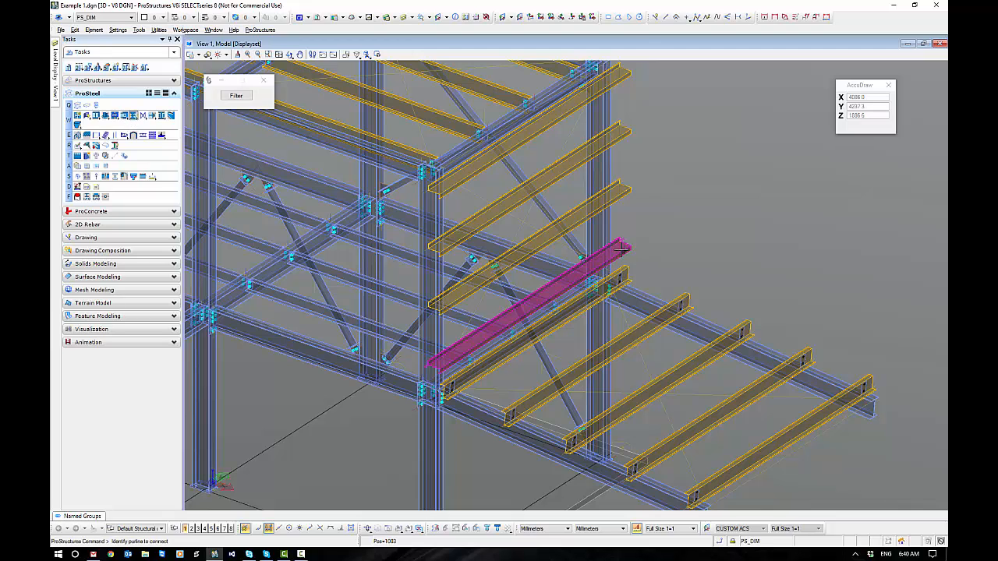
left_click(621, 138)
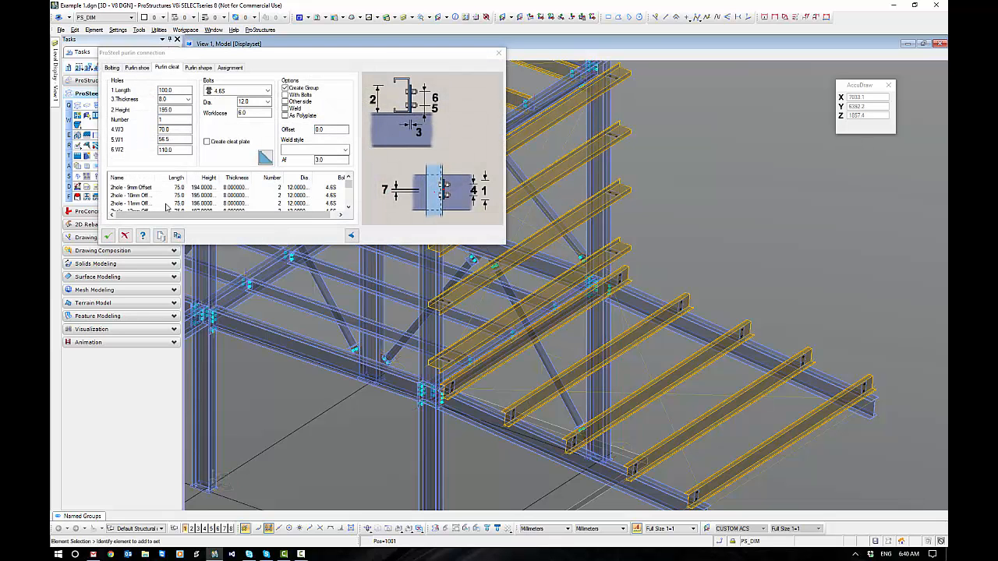
Confirm the side purlin's cleat connection and view the whole connected frame
left_click(498, 53)
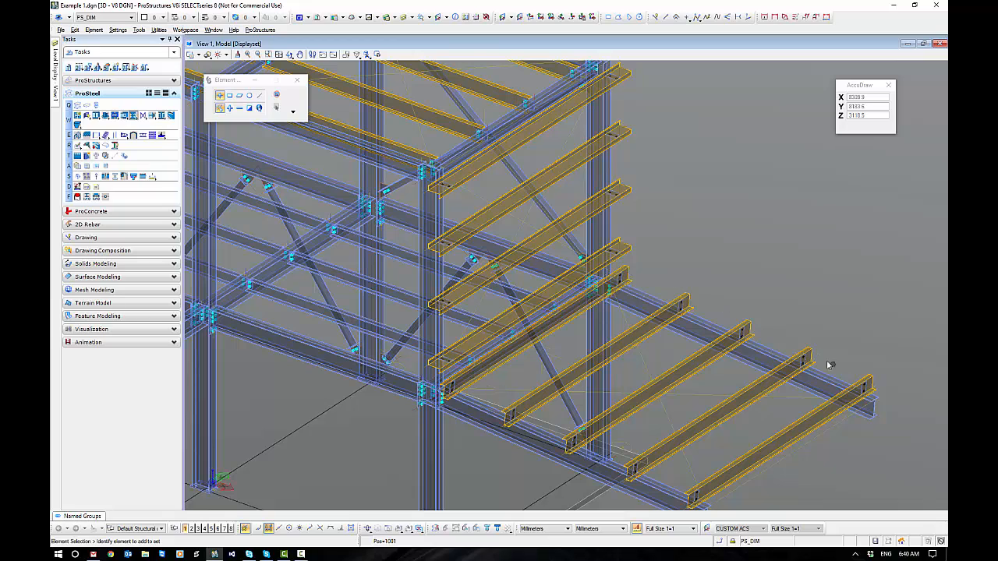
mouse_move(613, 140)
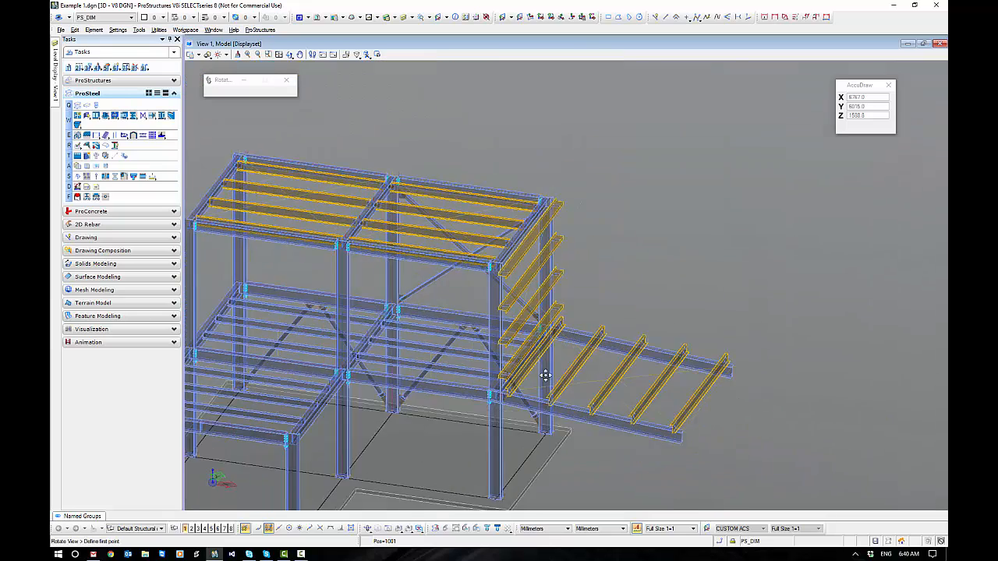
left_click_drag(546, 377, 435, 392)
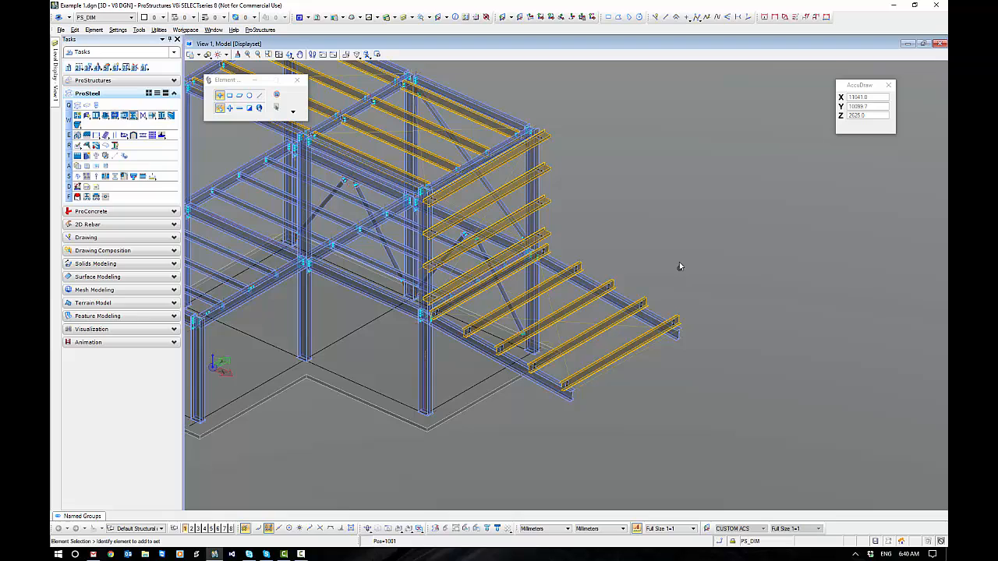
mouse_move(659, 256)
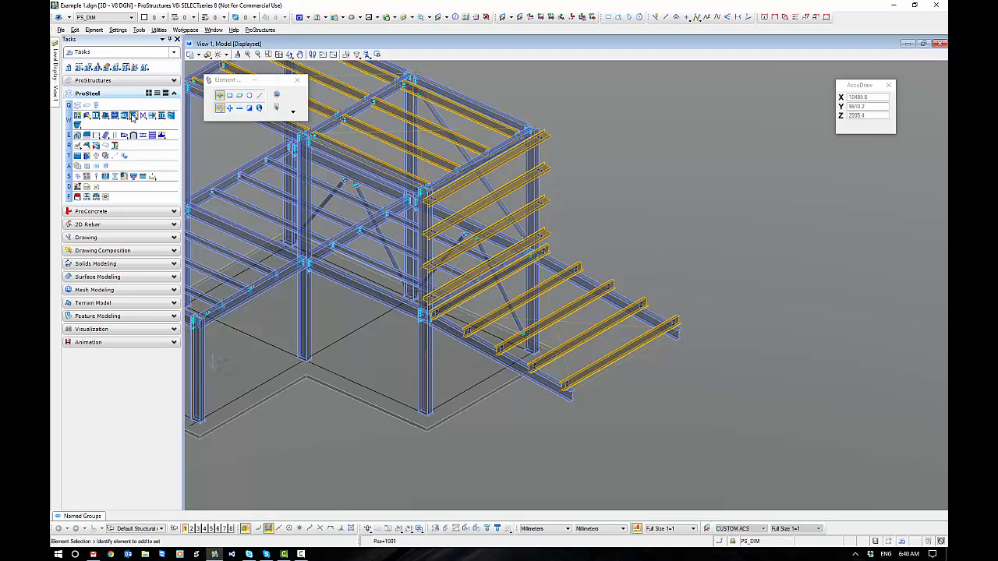
Start a Purlin Fly Brace connection on the lower rafter
left_click(134, 115)
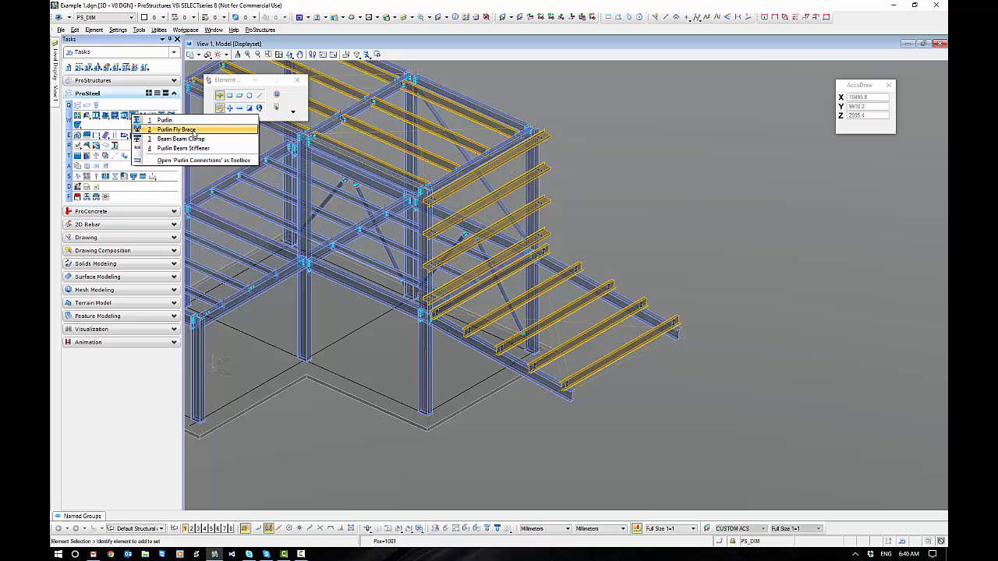
left_click(177, 129)
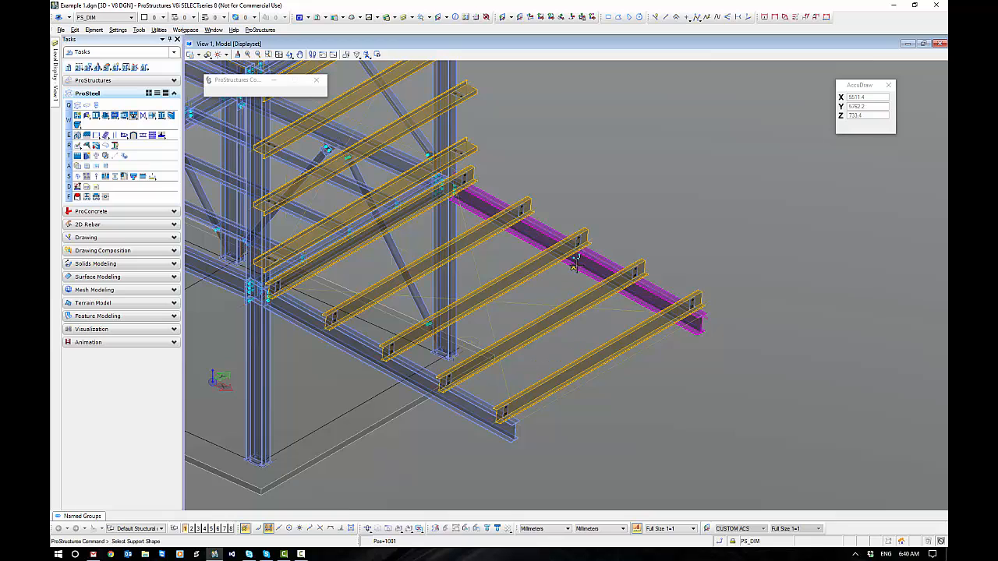
left_click(576, 262)
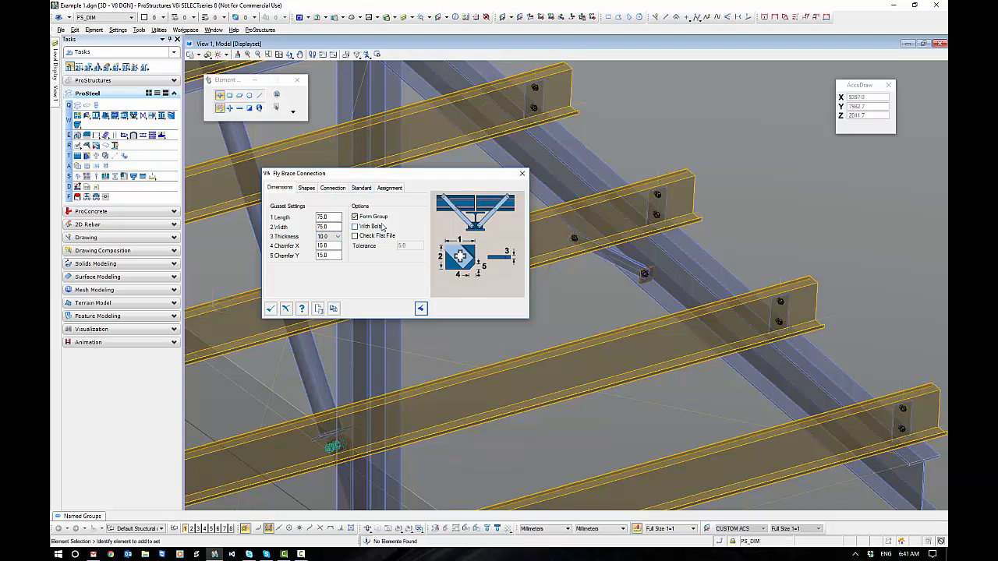
Review fly brace settings: 50x3EA braces at 450.0, 12.0 bolts, 75.0 gussets
left_click(307, 188)
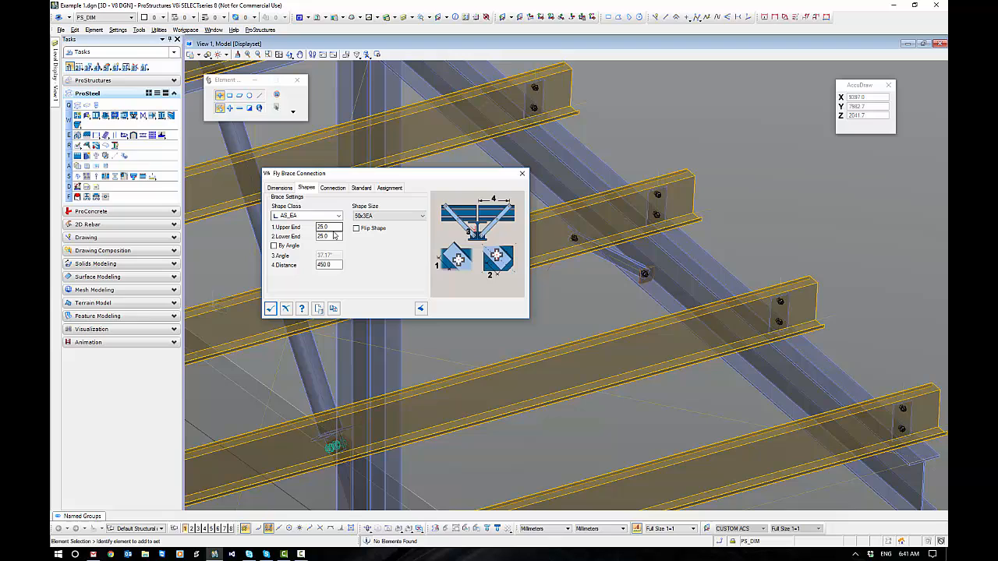
mouse_move(374, 216)
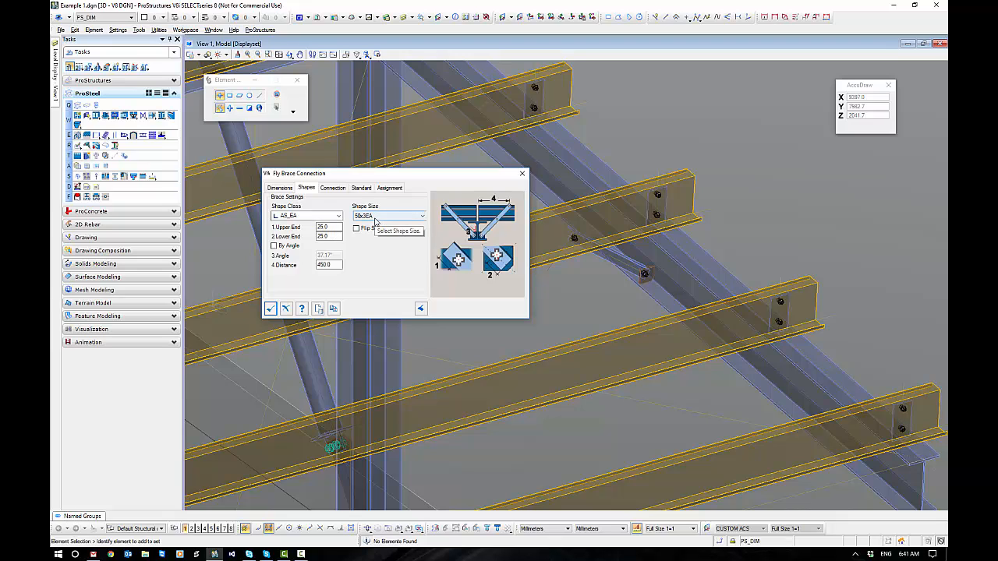
mouse_move(337, 244)
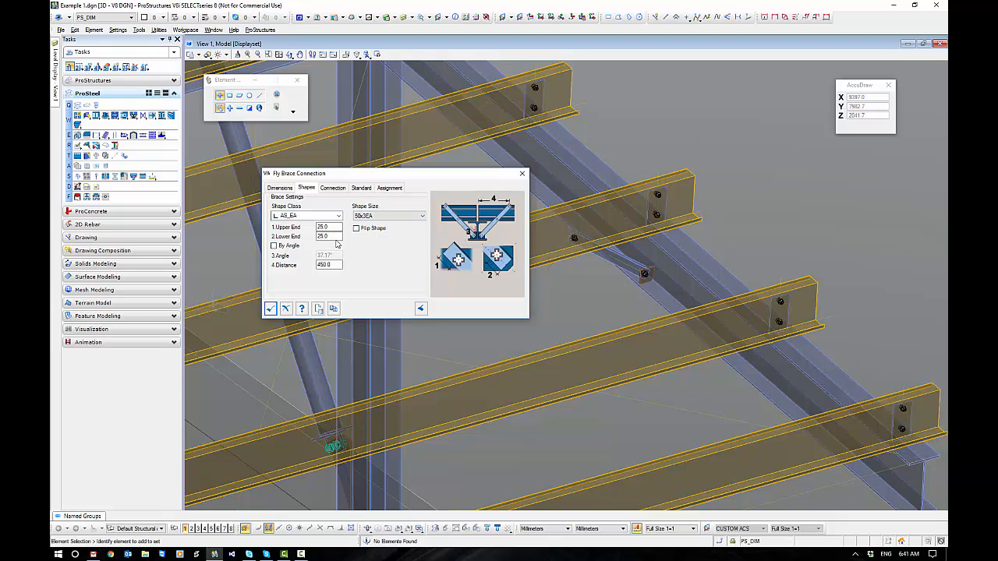
mouse_move(273, 245)
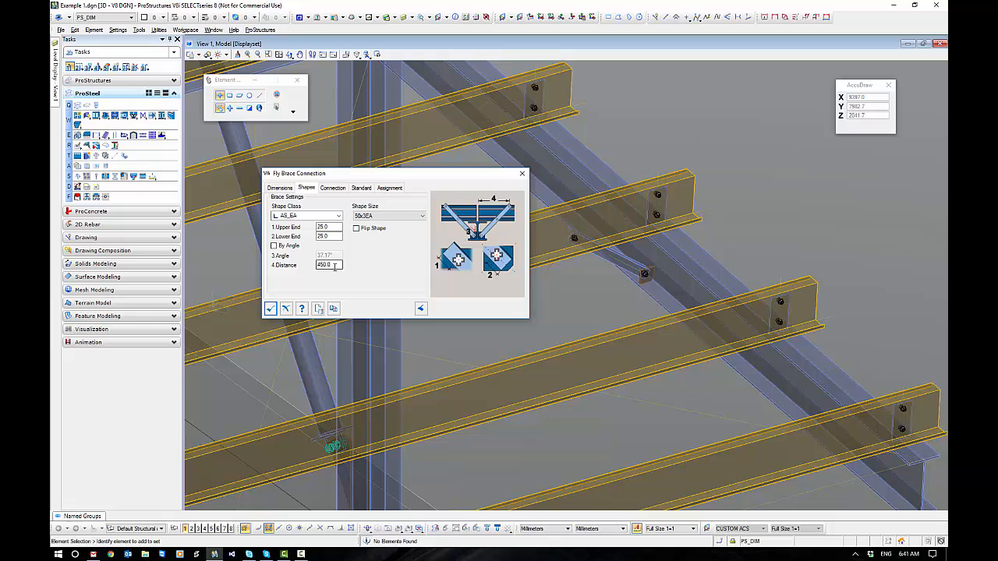
mouse_move(328, 265)
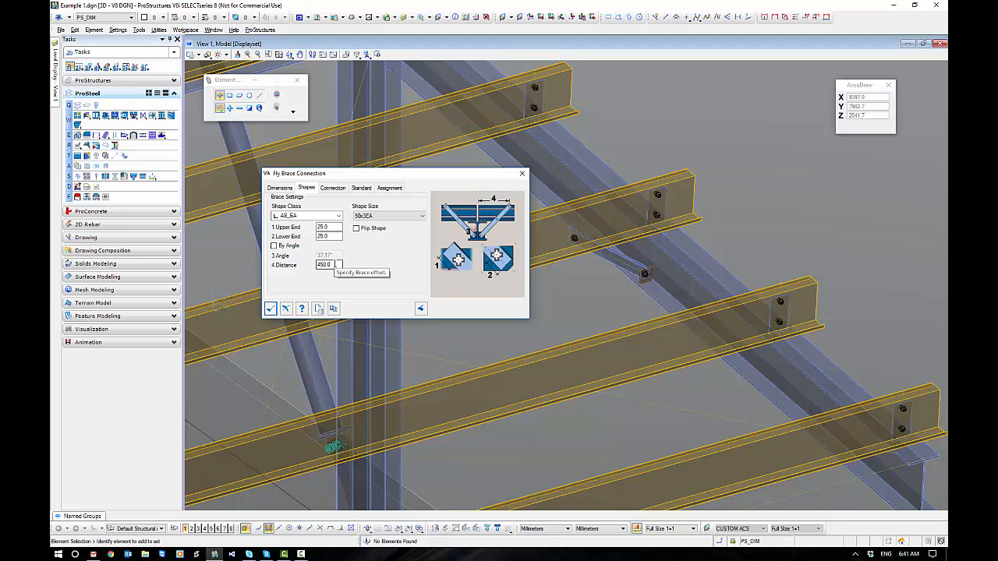
left_click(332, 188)
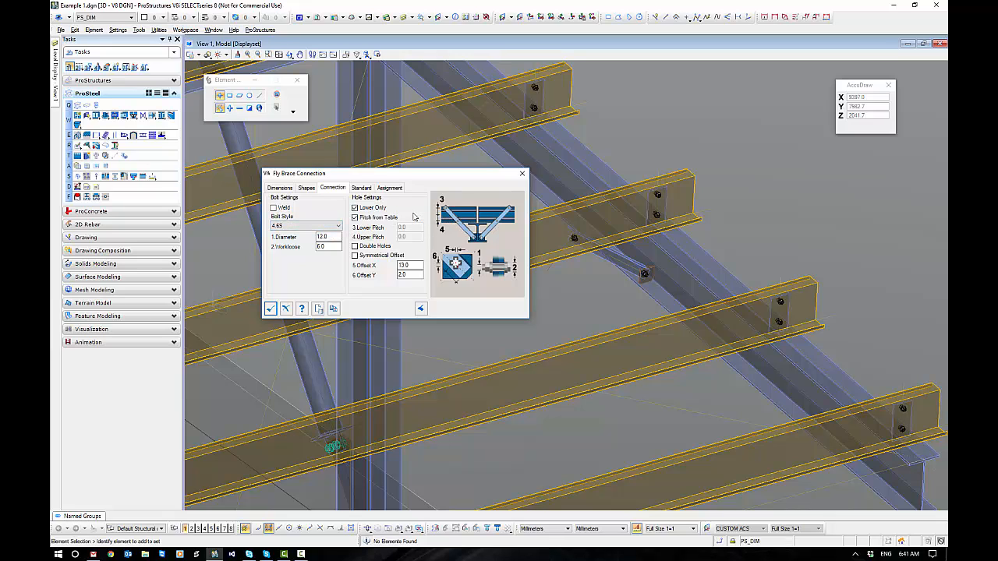
mouse_move(355, 217)
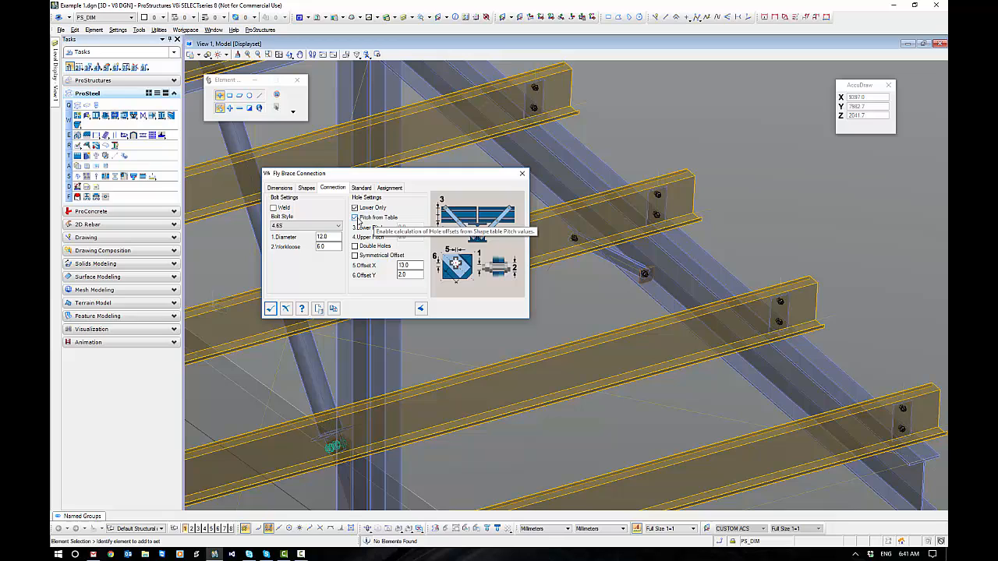
left_click(360, 188)
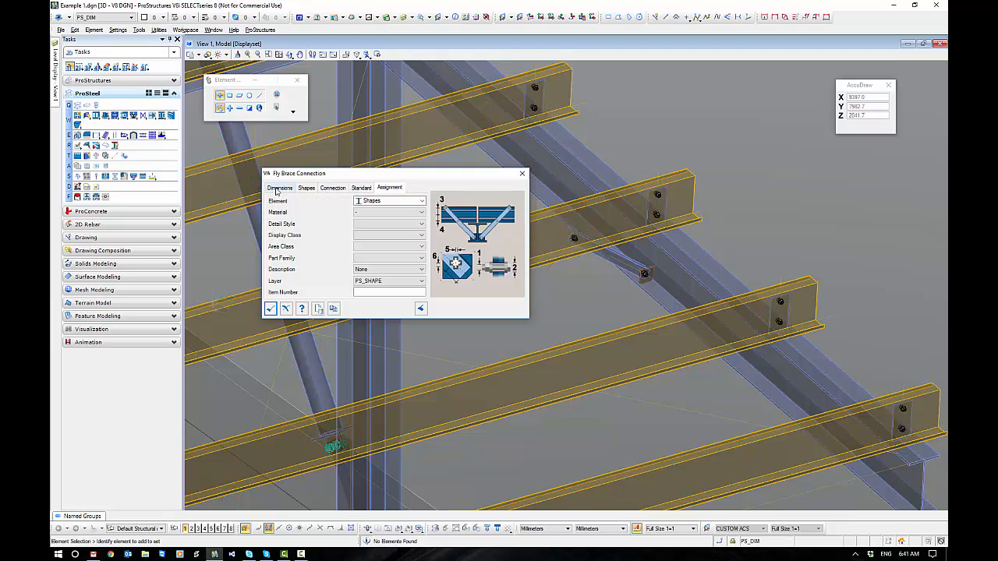
left_click(279, 187)
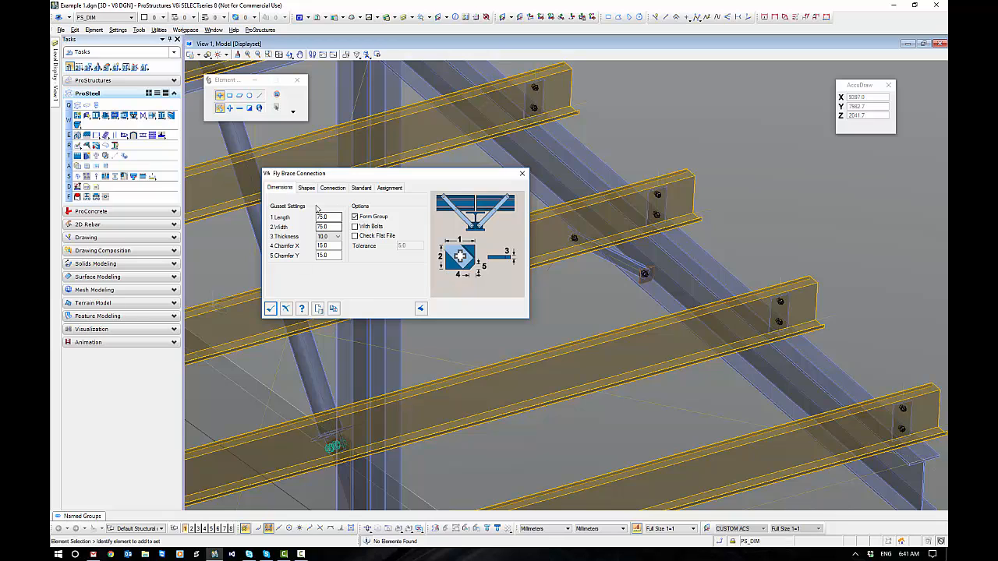
mouse_move(270, 308)
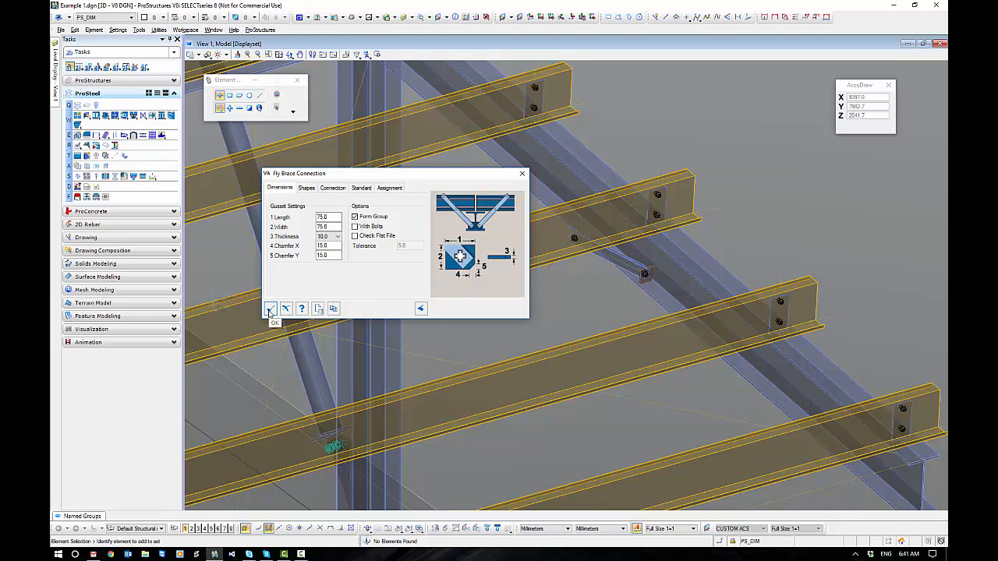
left_click(270, 308)
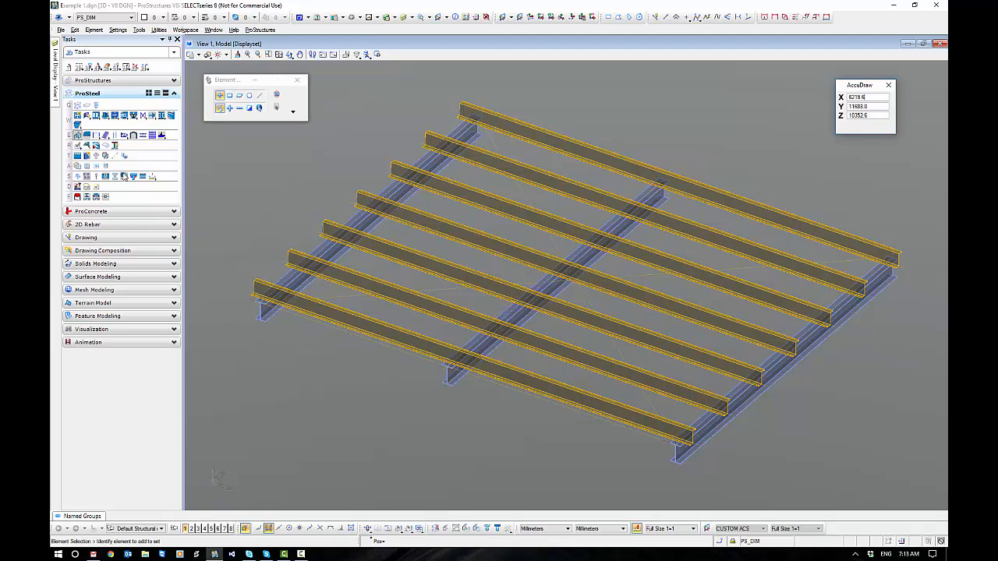
mouse_move(77, 147)
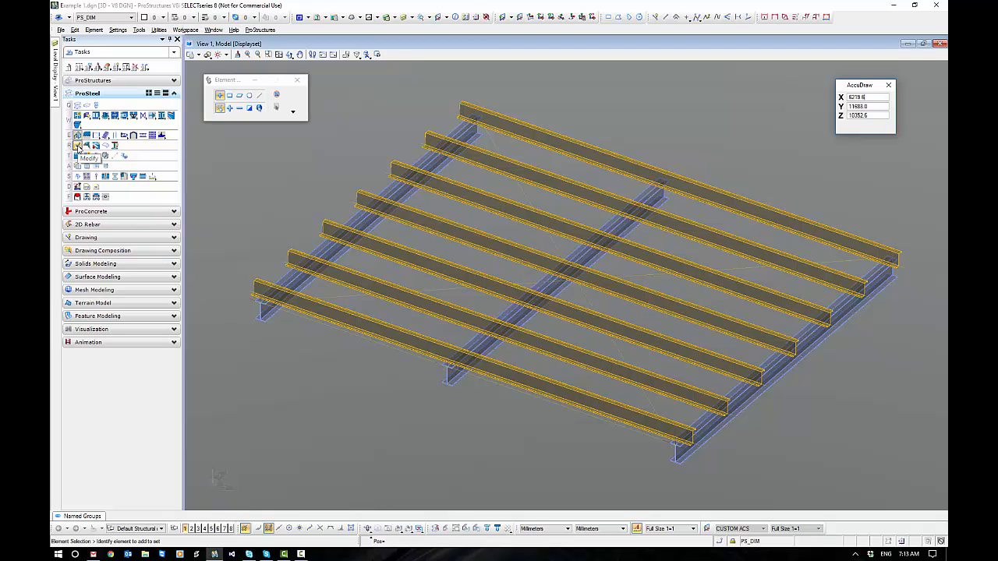
Open the Element Modification settings, with extend and divide distances at 0.0
left_click(77, 146)
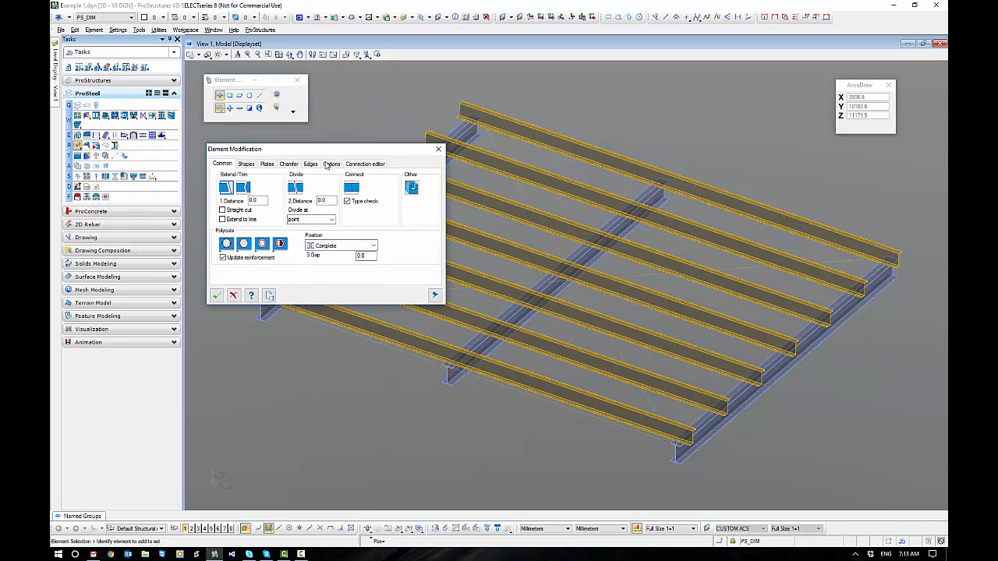
mouse_move(296, 187)
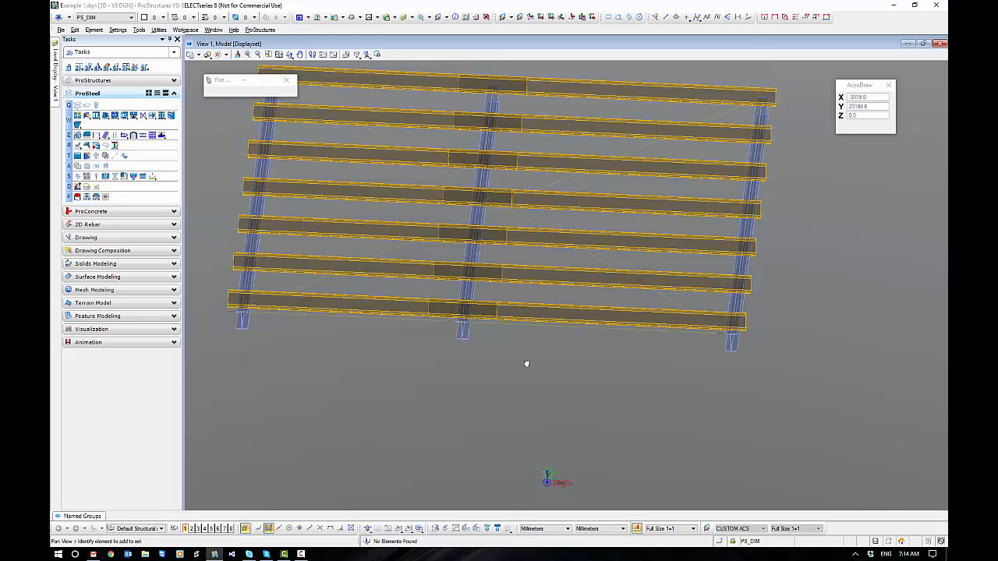
Tilt the roof view to inspect a purlin lap joint over the middle rafter
left_click(337, 299)
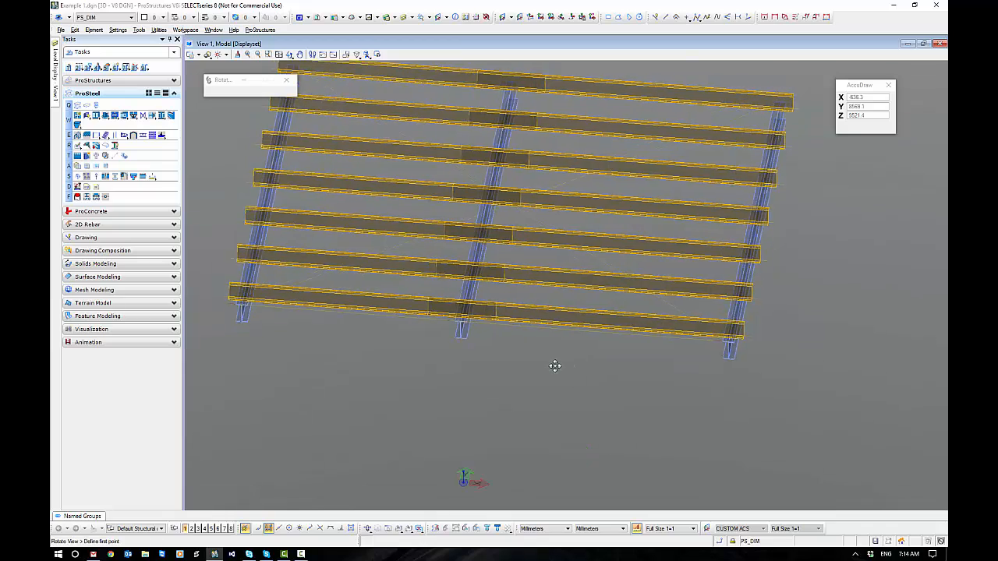
left_click_drag(555, 366, 472, 356)
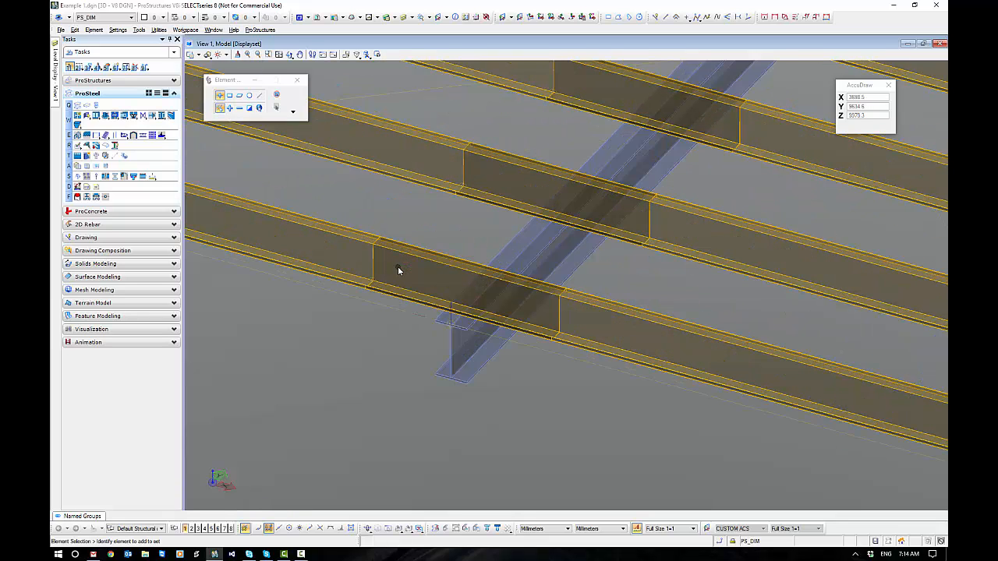
left_click(400, 270)
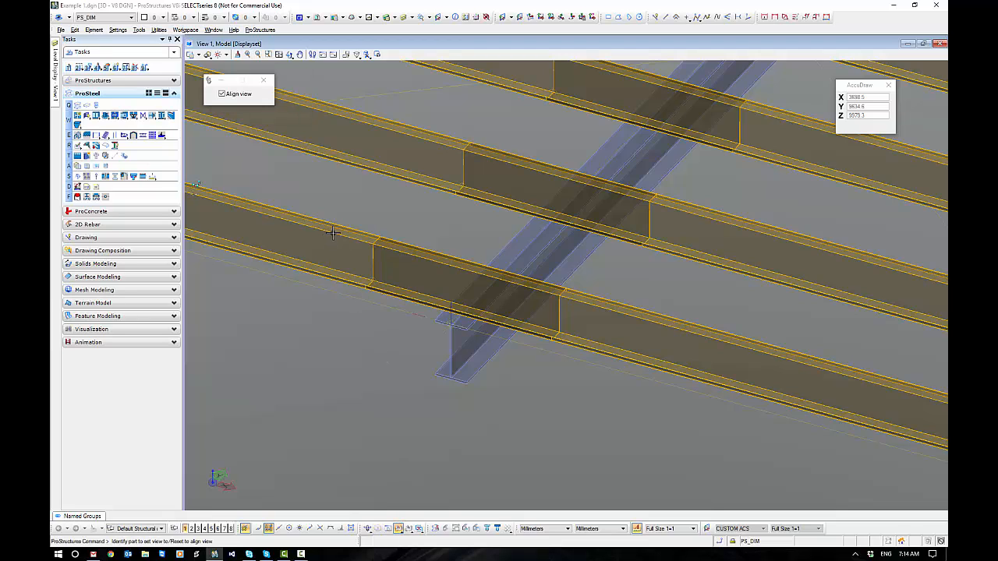
Align the view square to the lapped purlin and copy the short marker line
left_click(332, 234)
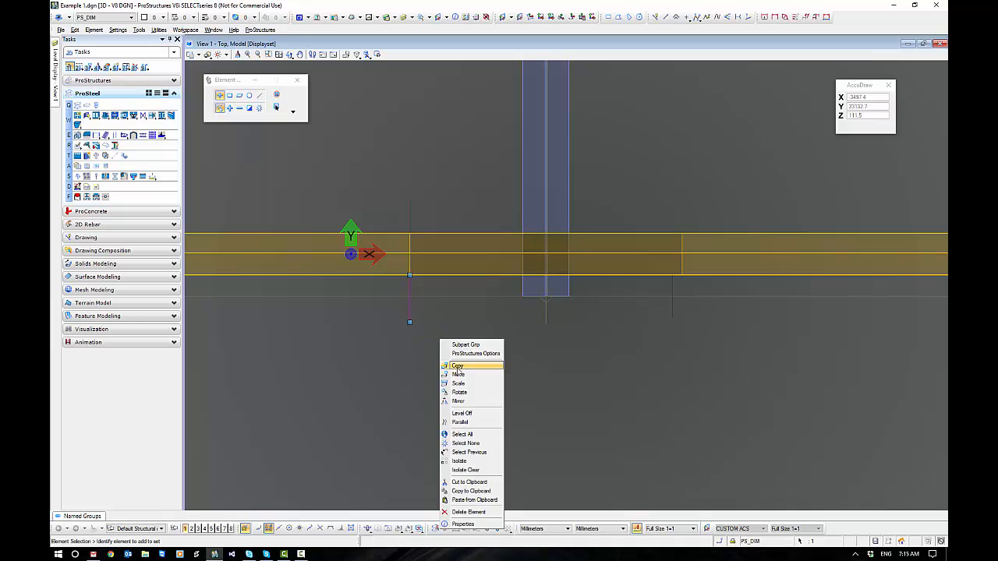
left_click(457, 375)
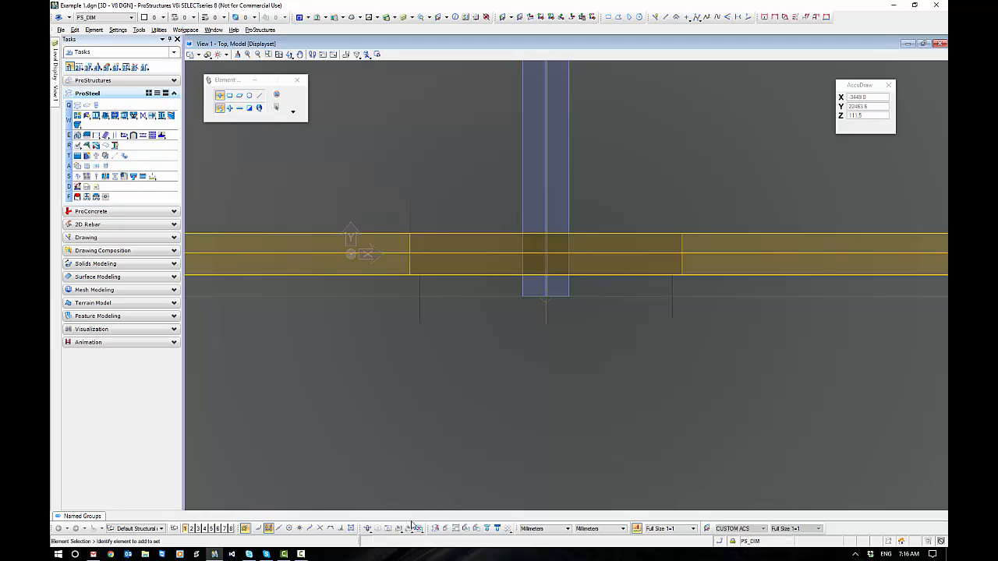
mouse_move(410, 529)
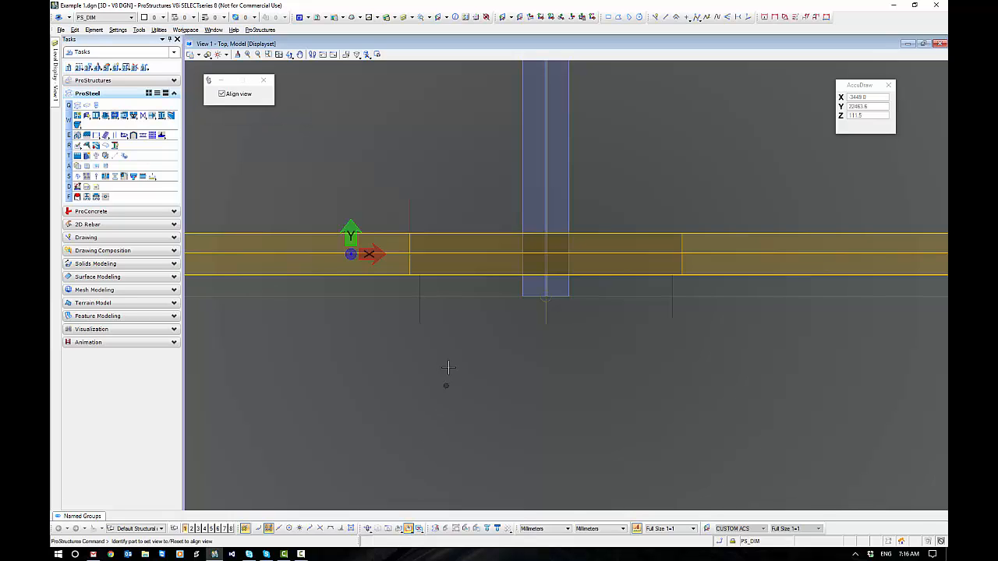
mouse_move(474, 275)
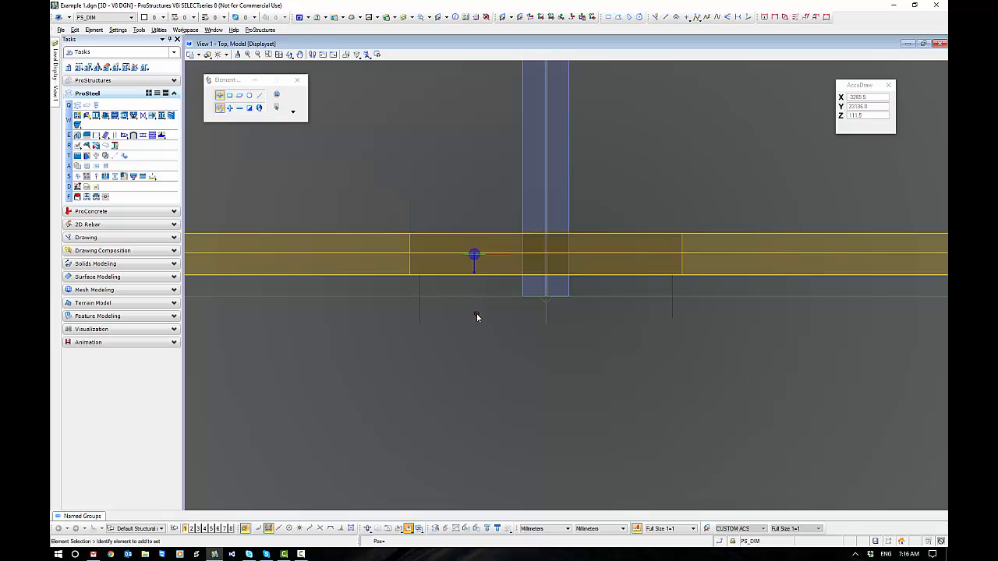
Pick the drilling point on the lapped purlin's centreline near the middle rafter
left_click(474, 255)
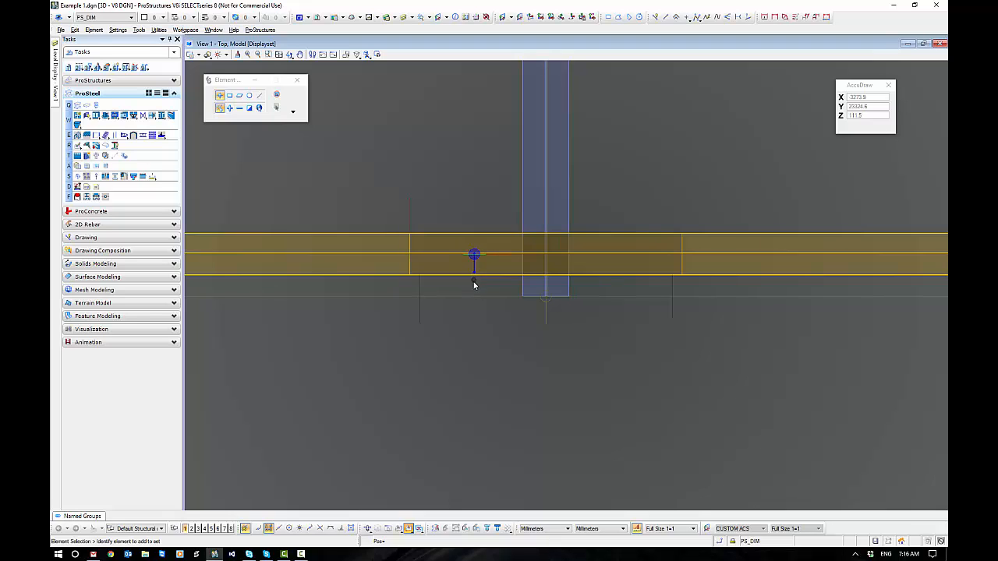
mouse_move(479, 325)
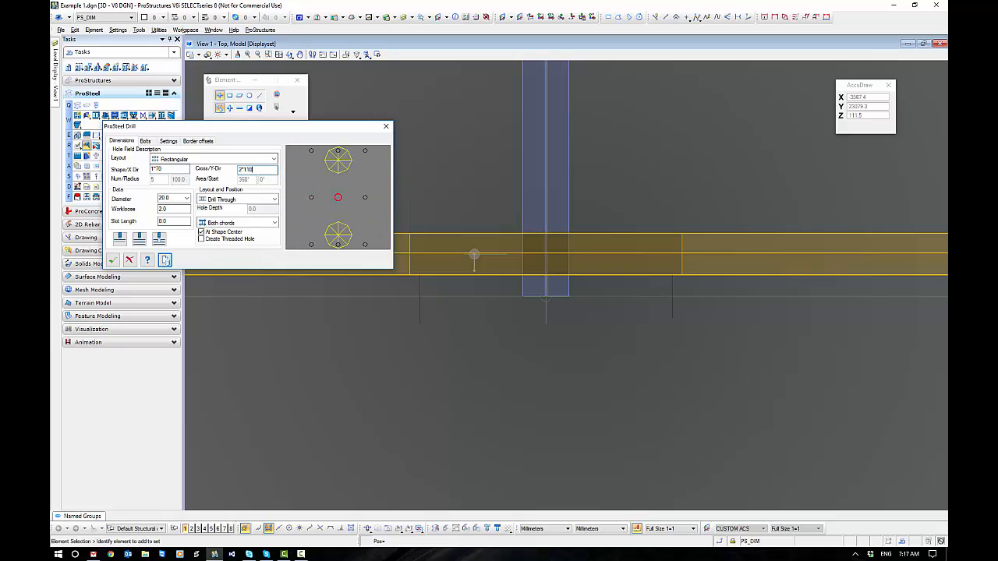
Choose a different hole diameter from the PS Drill diameter list
left_click(186, 198)
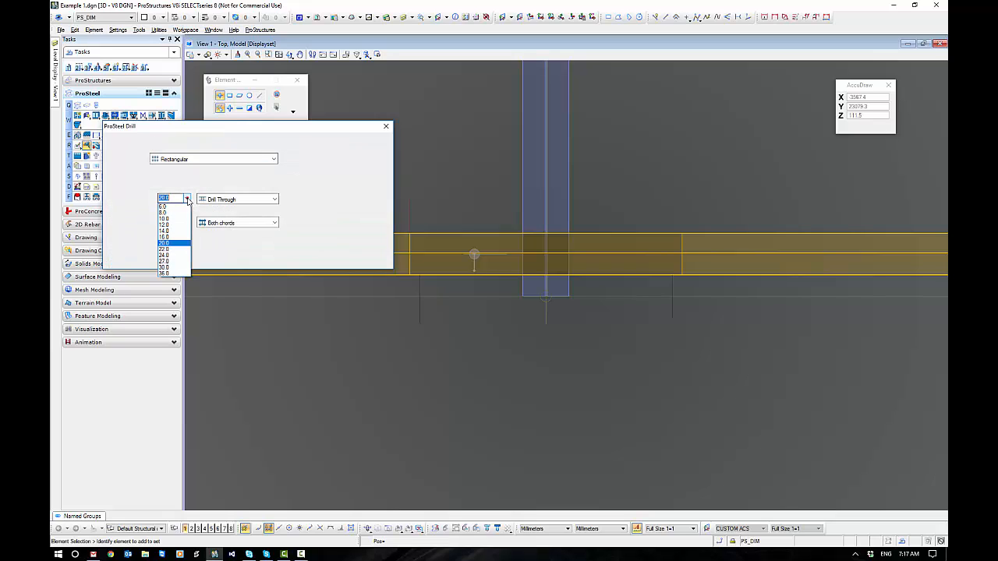
left_click(164, 243)
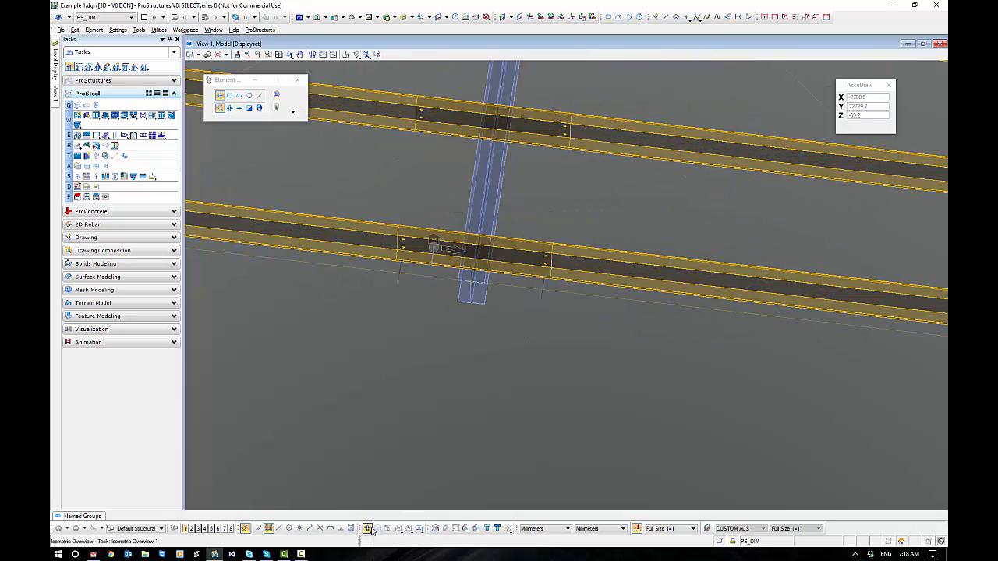
Show the isometric overview of the whole structure, then return to the top view over the lapped purlin
left_click(369, 529)
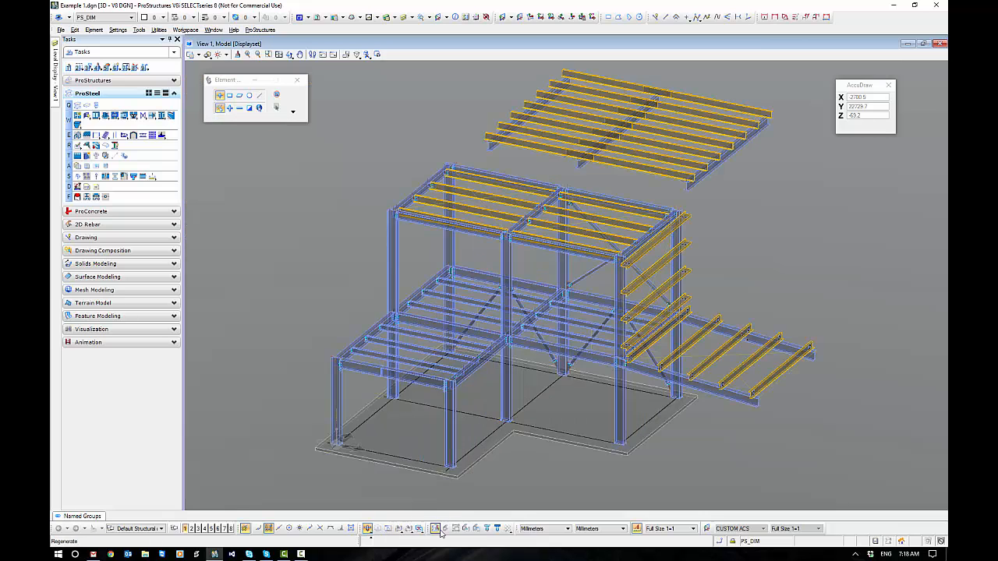
left_click(437, 529)
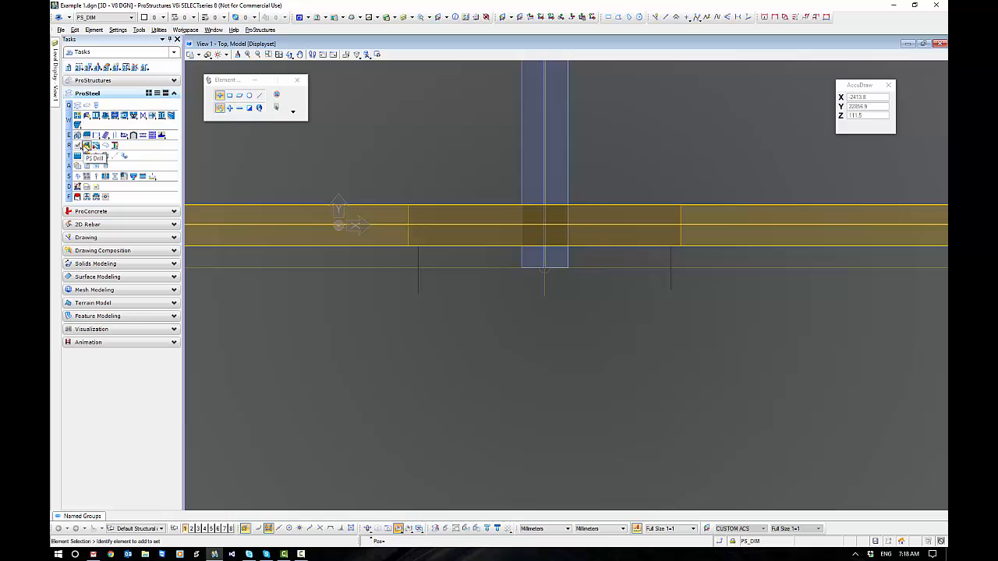
Start the PS Drill command for the next set of lap holes
left_click(86, 146)
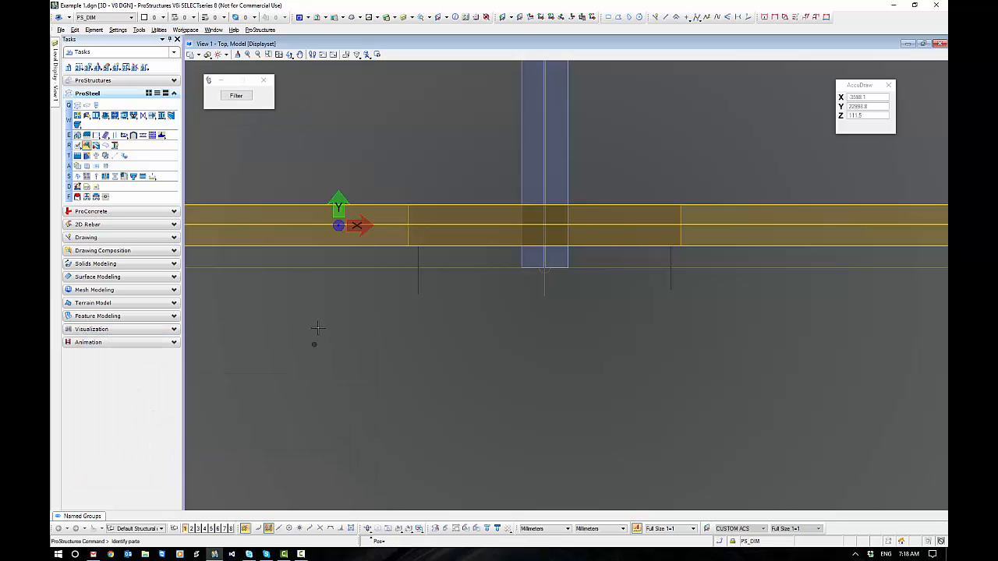
mouse_move(344, 256)
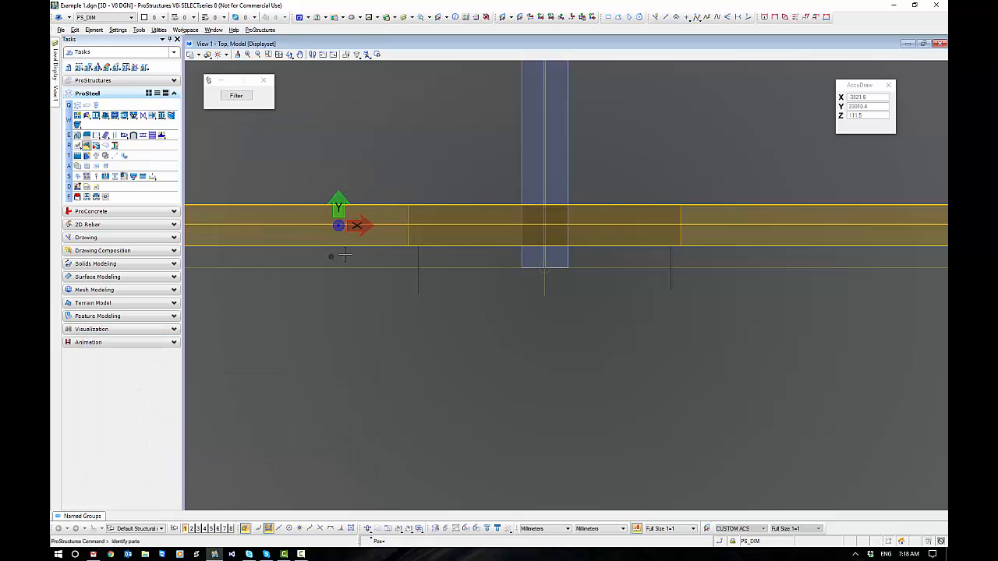
mouse_move(339, 183)
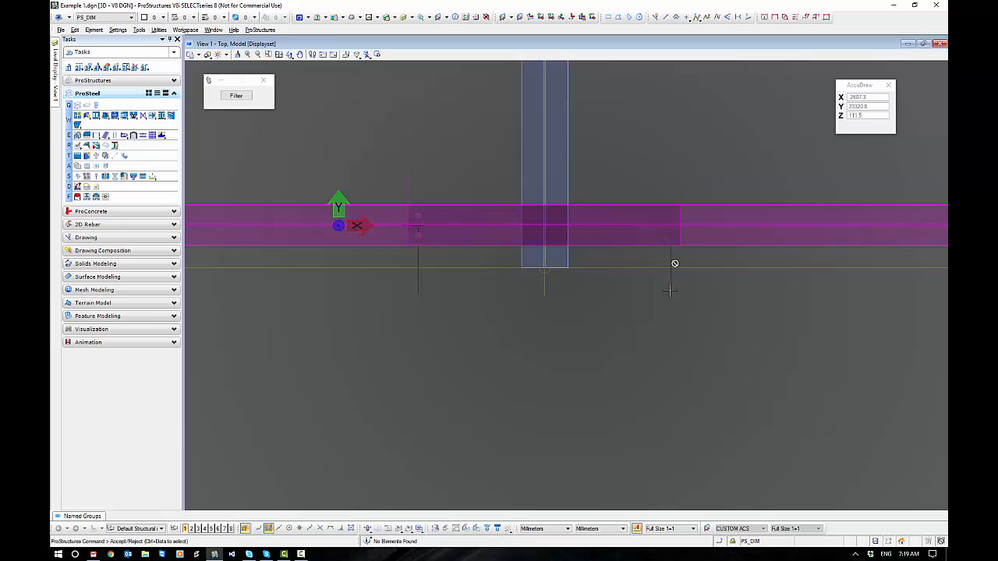
mouse_move(639, 349)
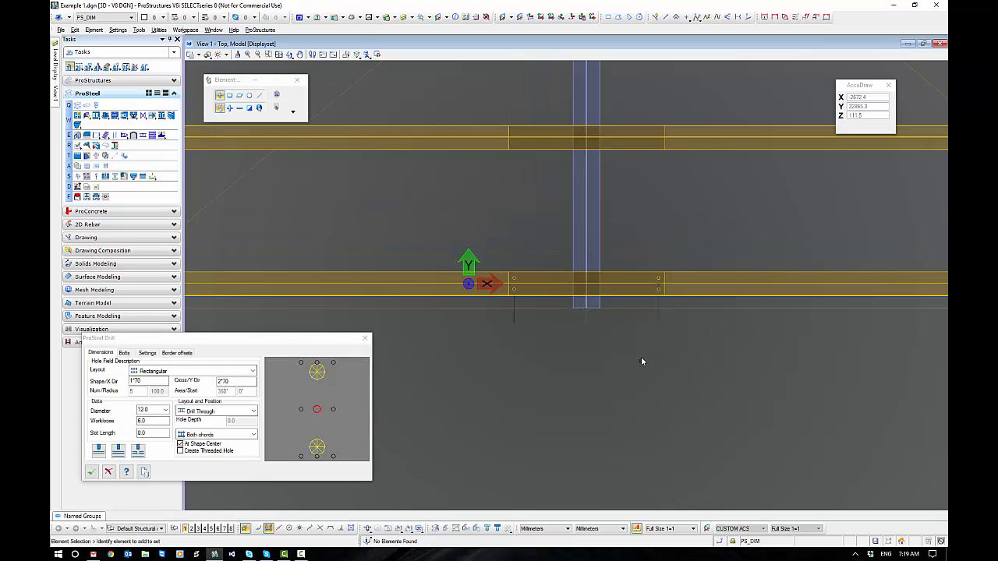
mouse_move(521, 279)
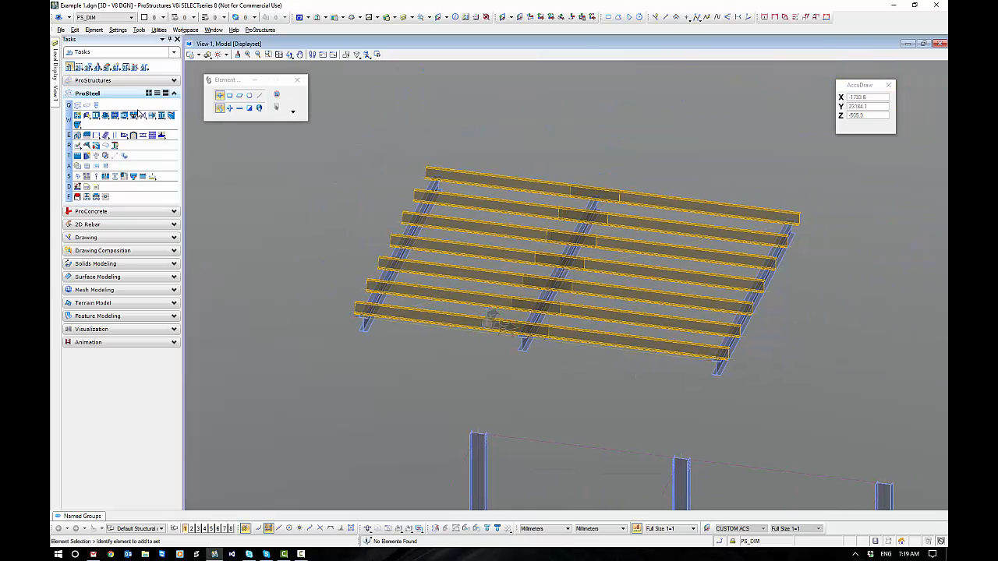
mouse_move(134, 115)
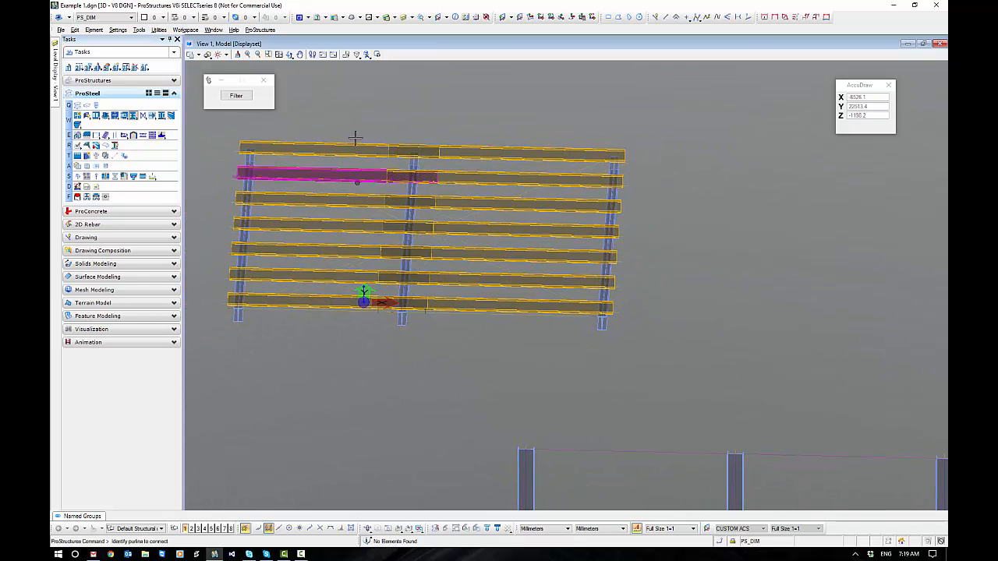
Window-select all seven lapped purlins for the cleat connection
left_click_drag(538, 107, 458, 325)
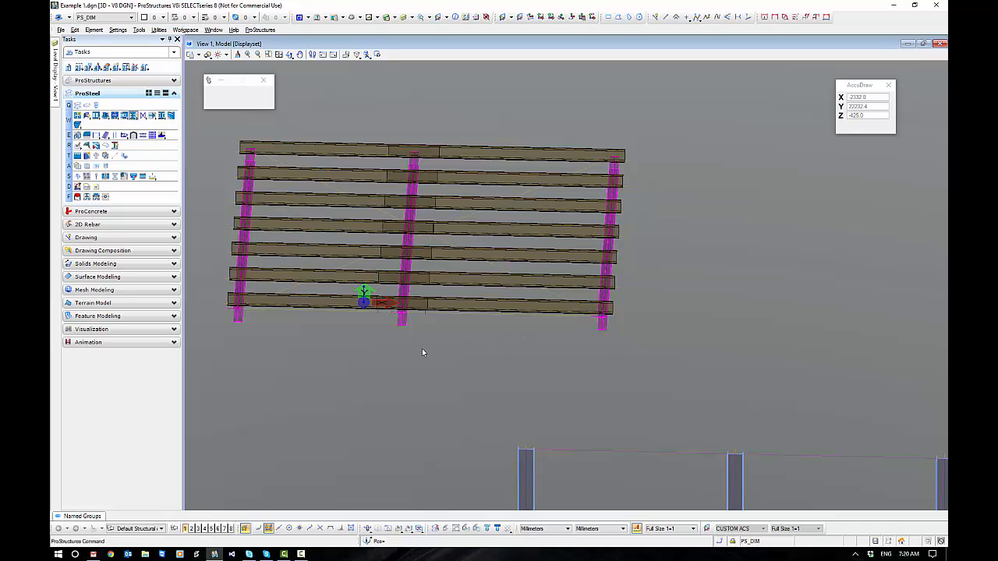
mouse_move(397, 347)
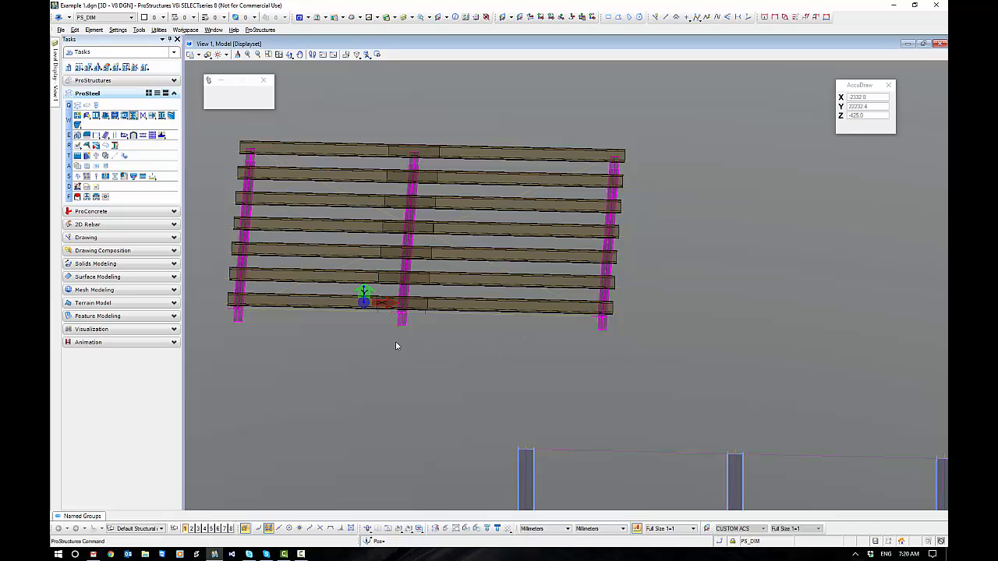
mouse_move(408, 331)
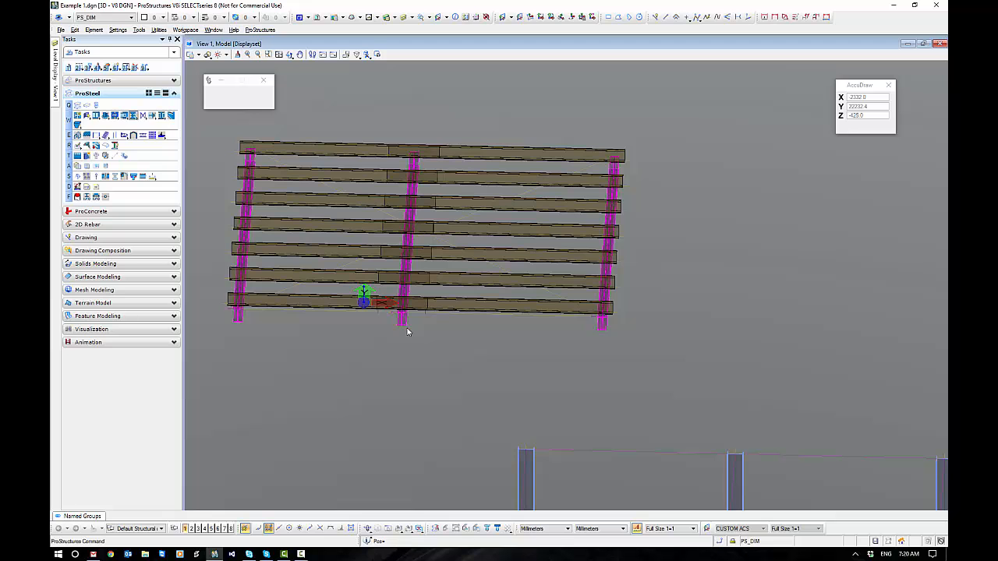